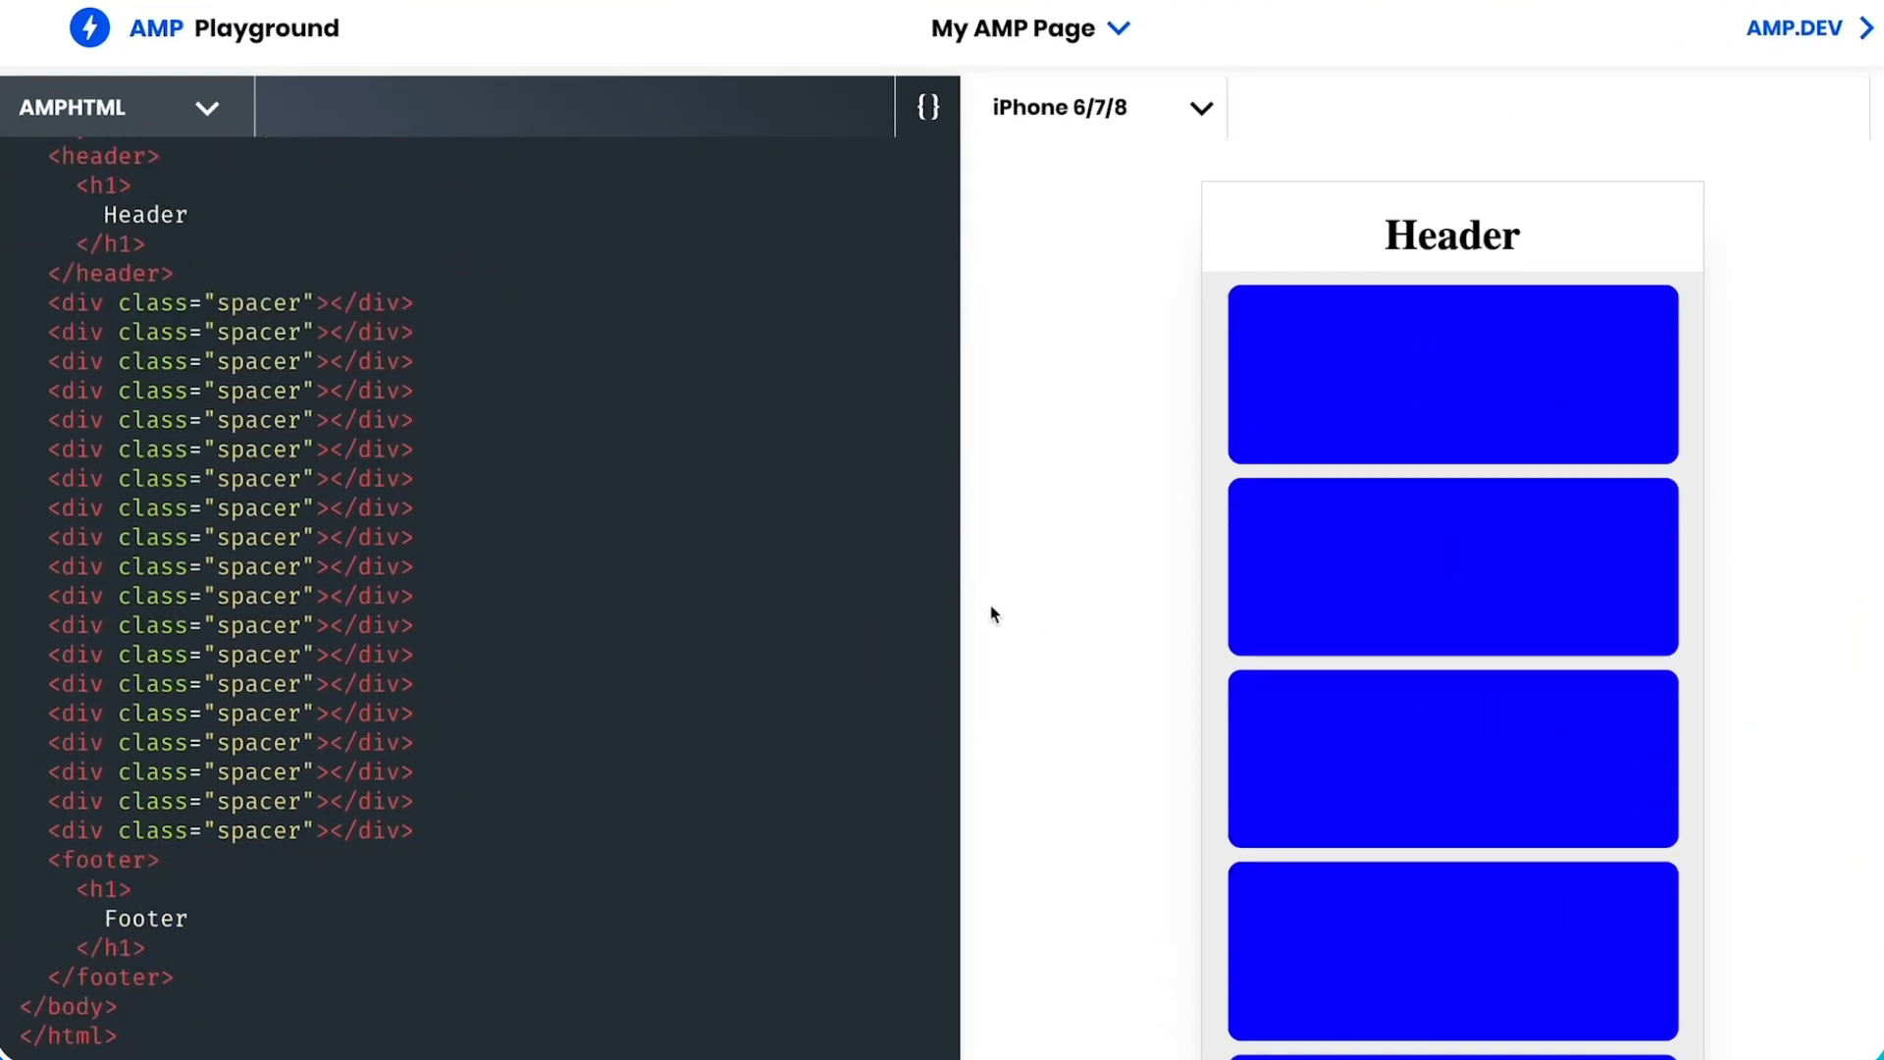
scroll(down, 3)
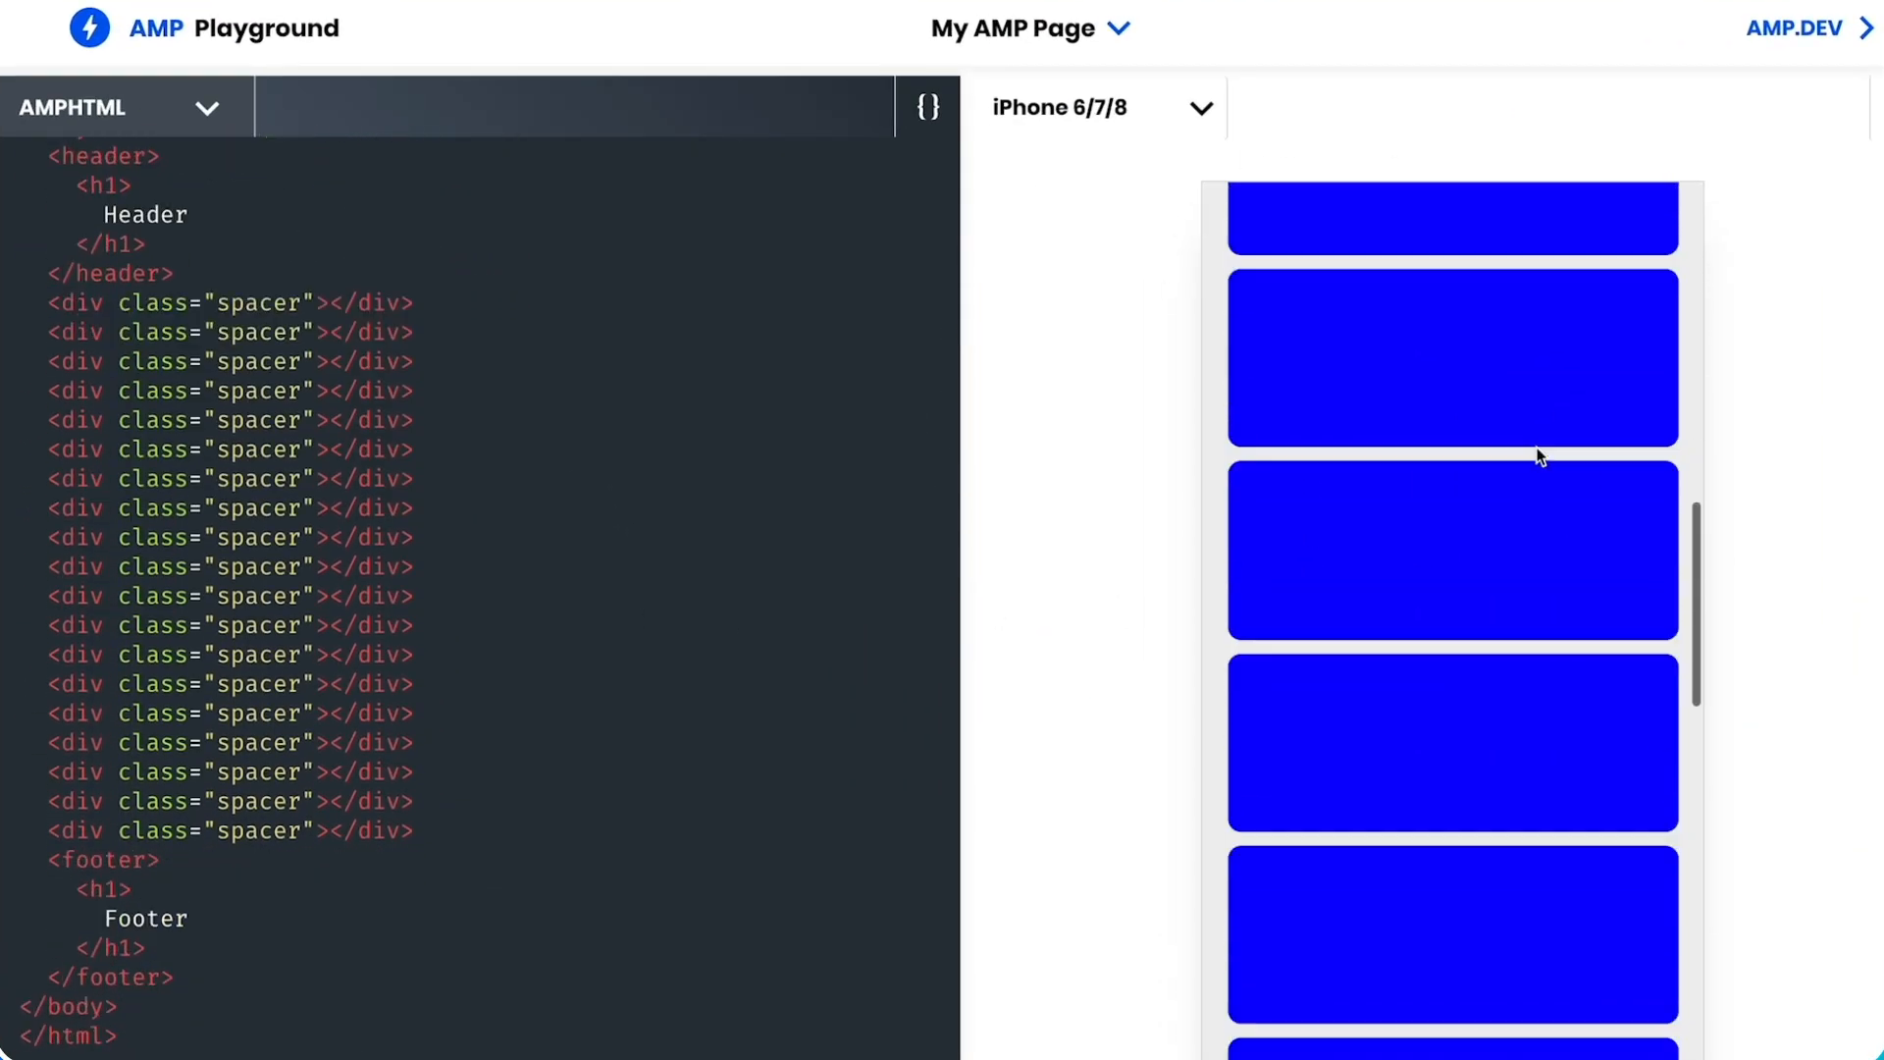
scroll(down, 3)
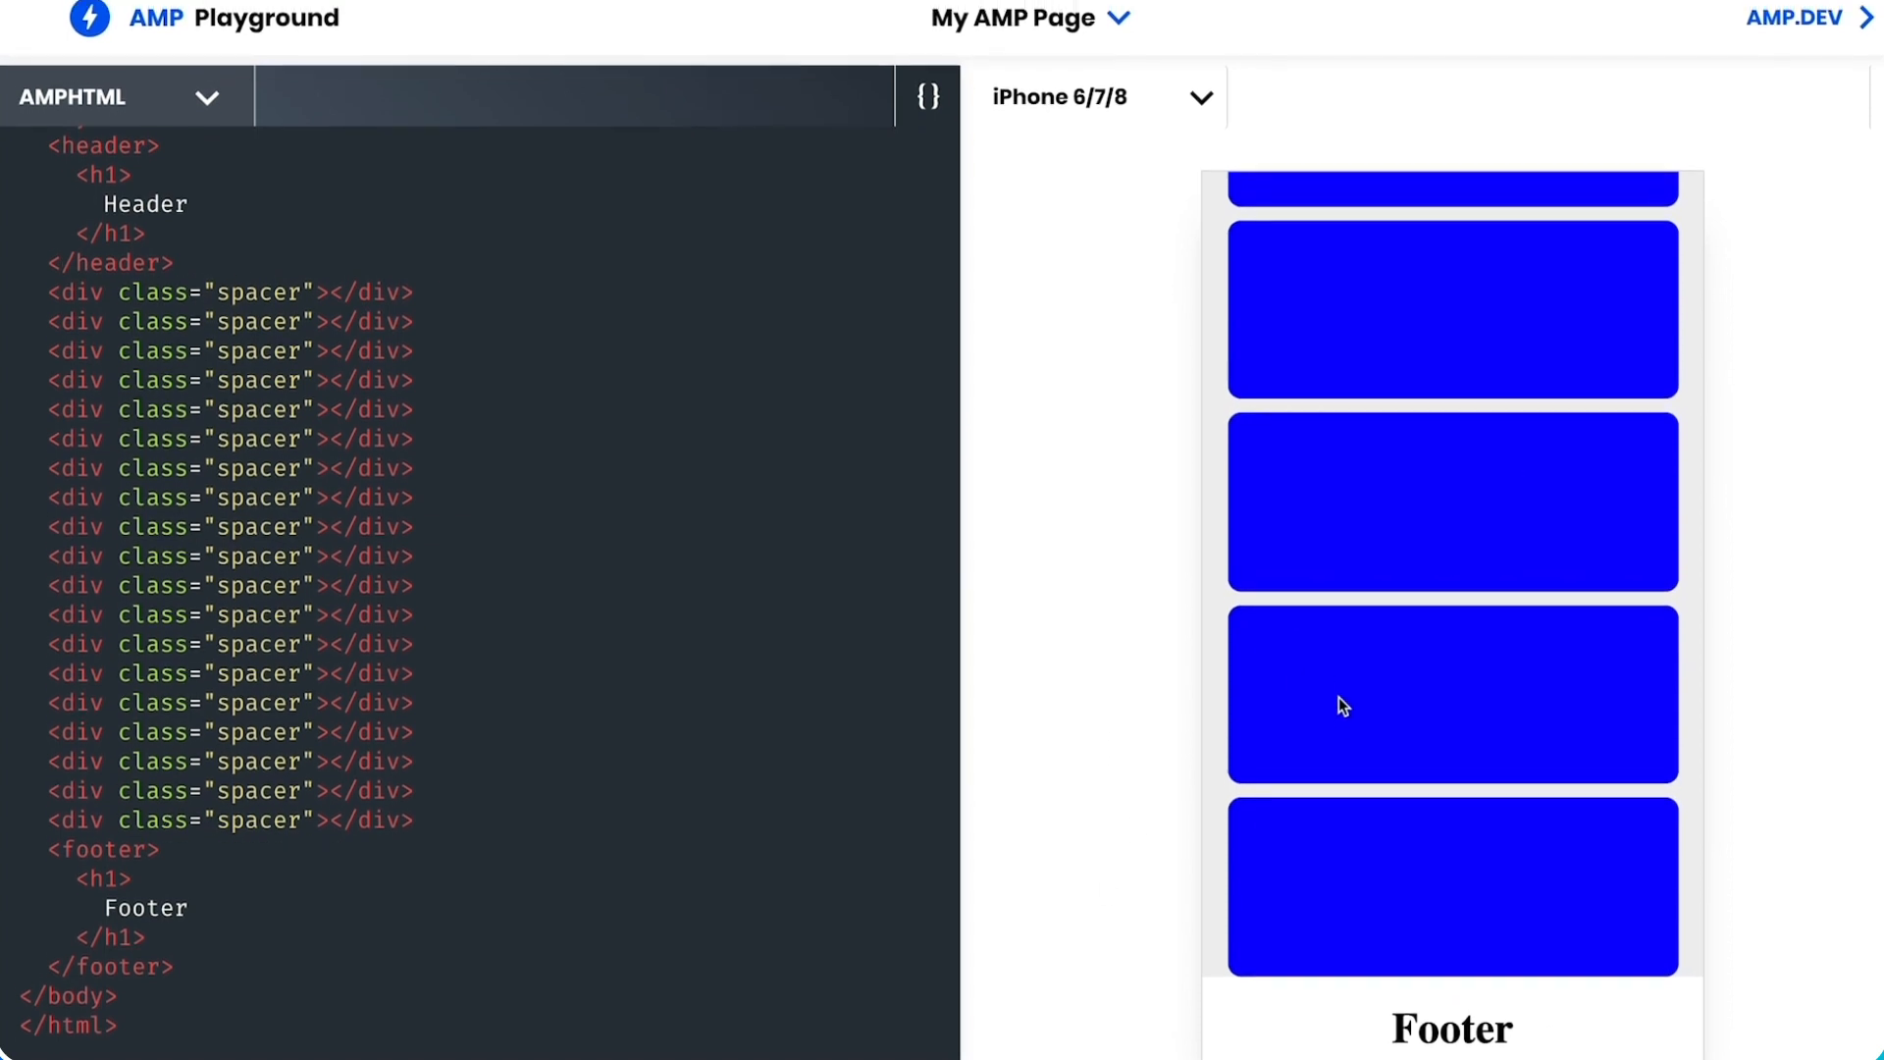
scroll(up, 3)
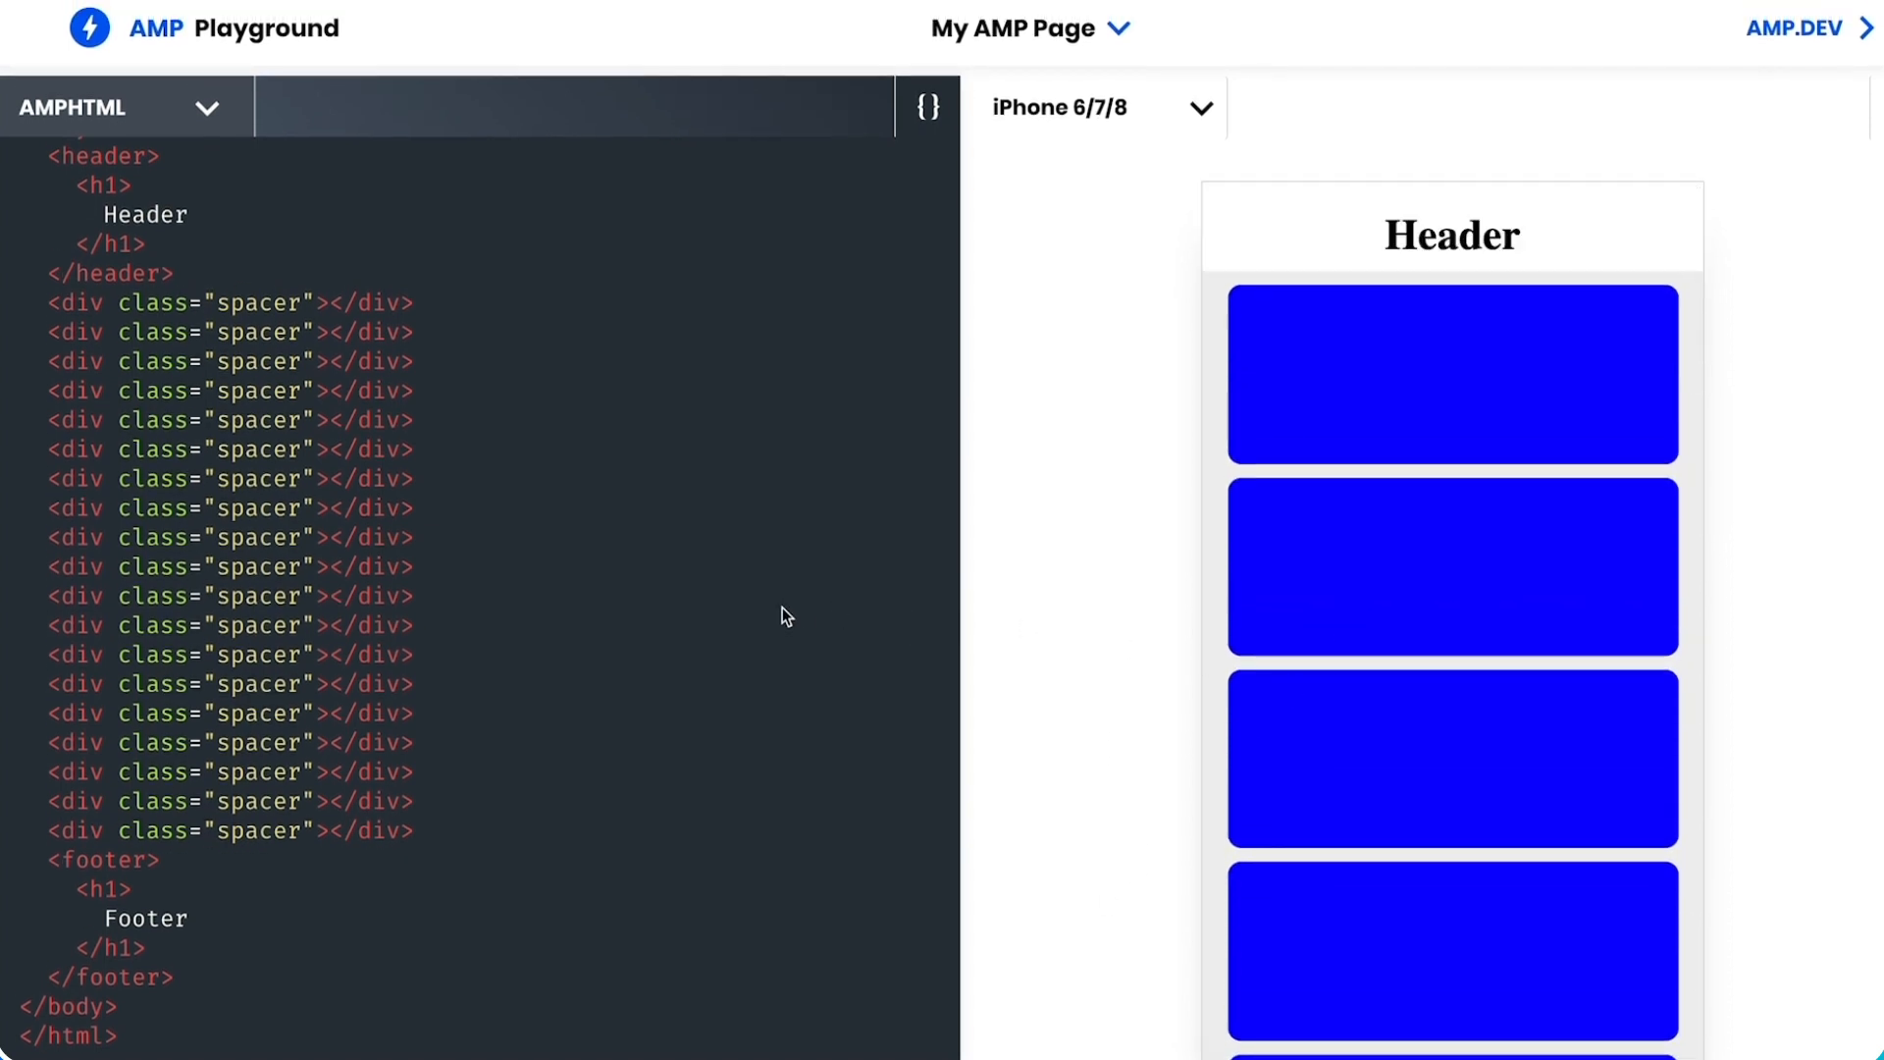
scroll(up, 3)
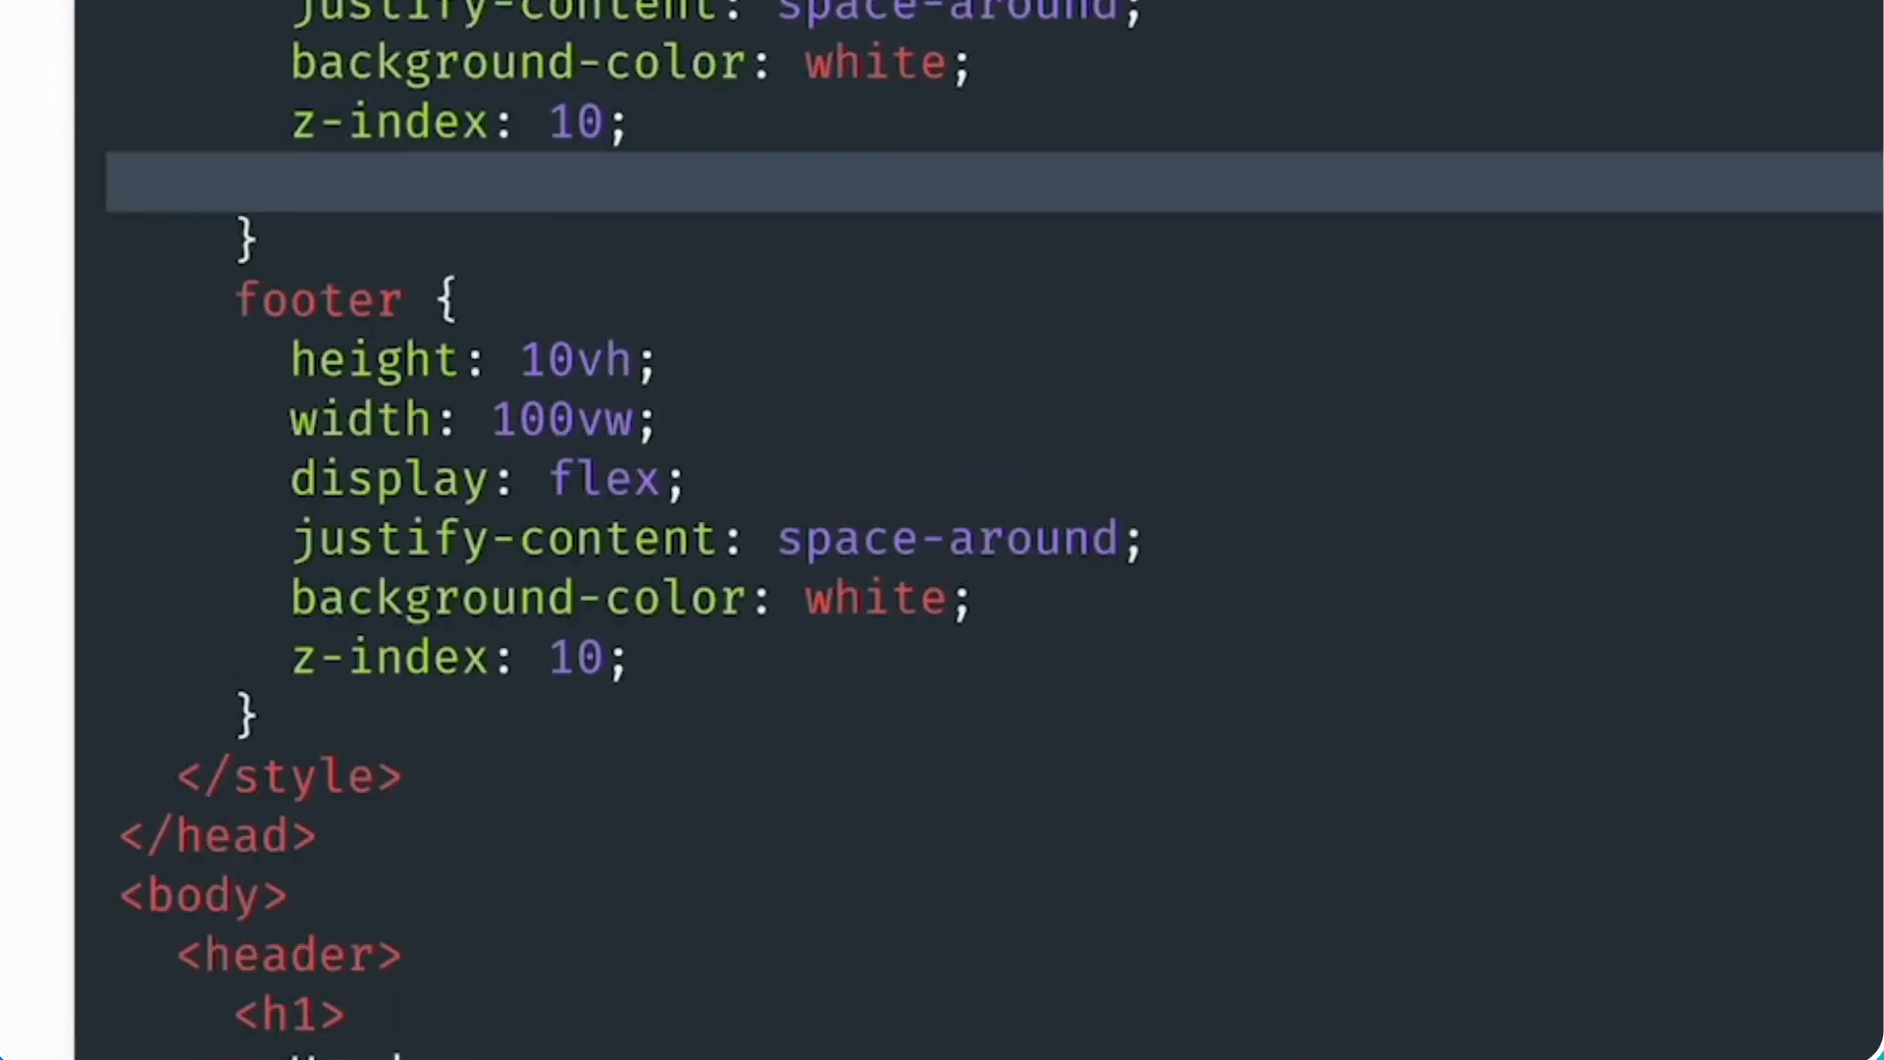
text(position:)
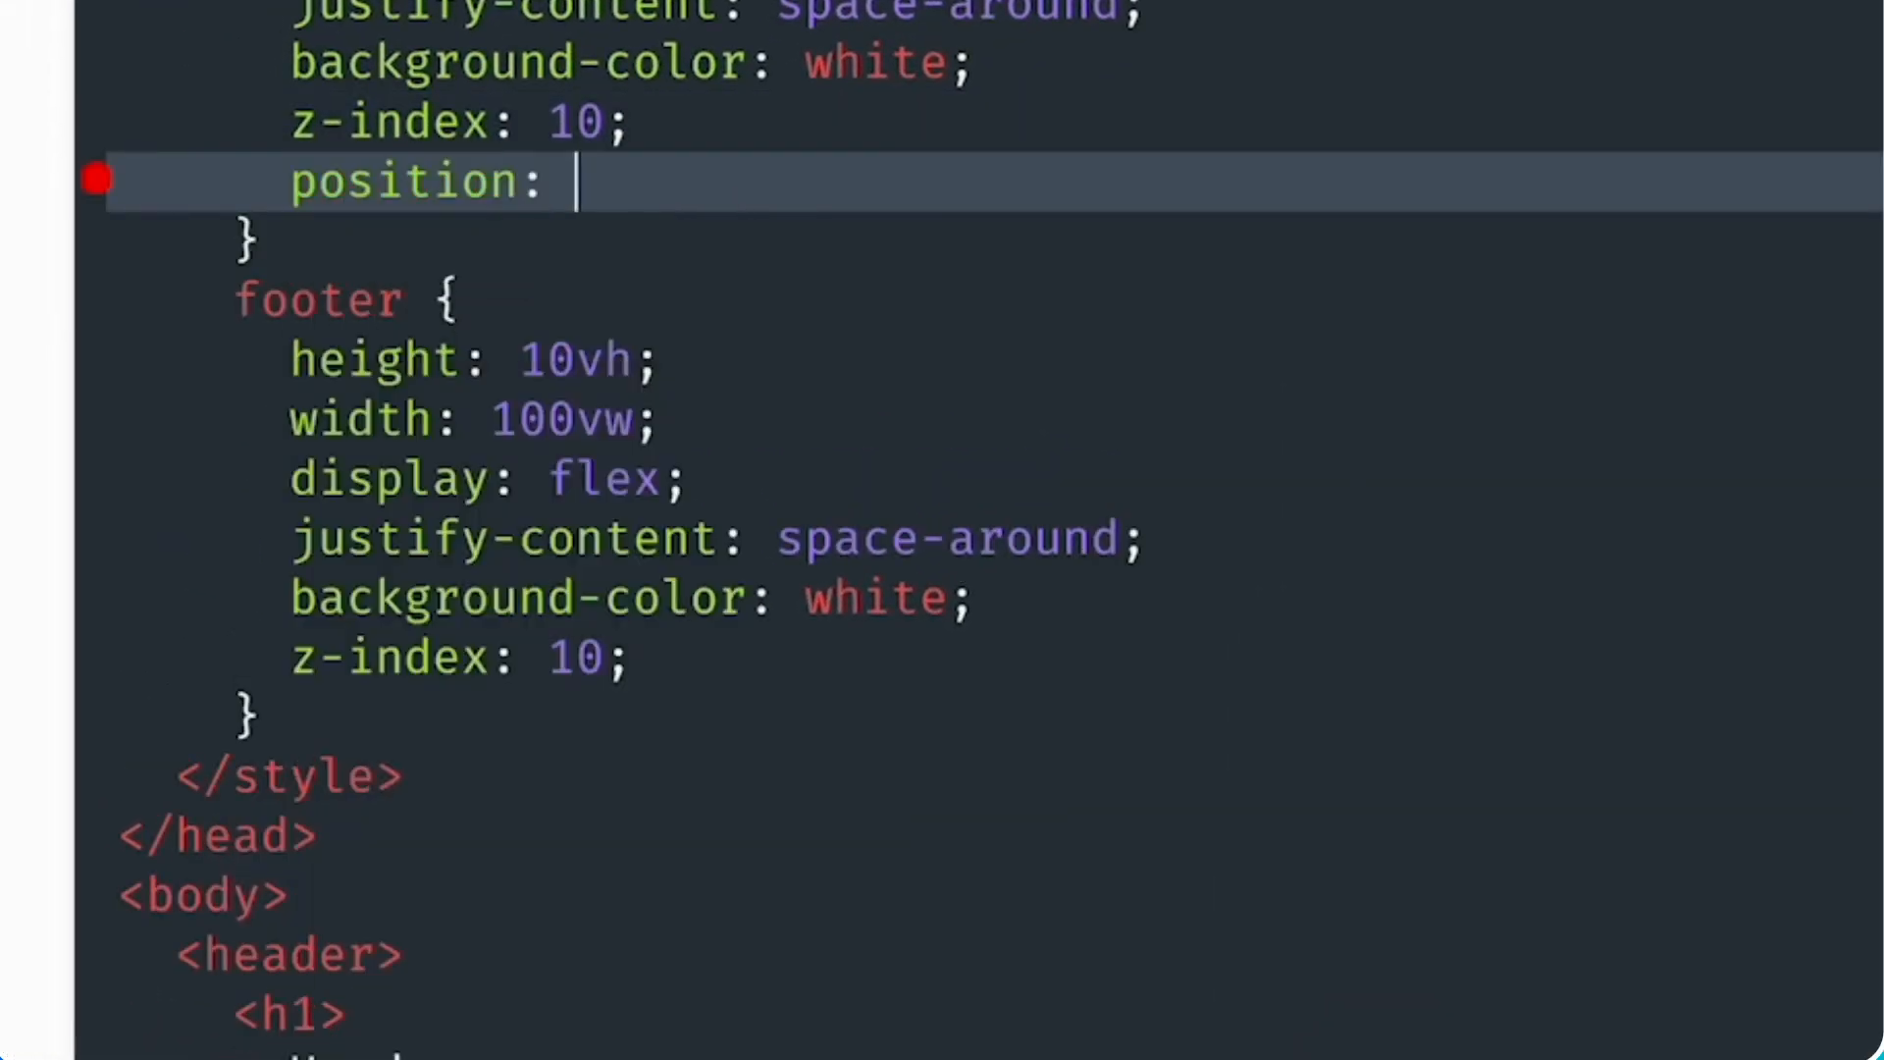
text(fixed;)
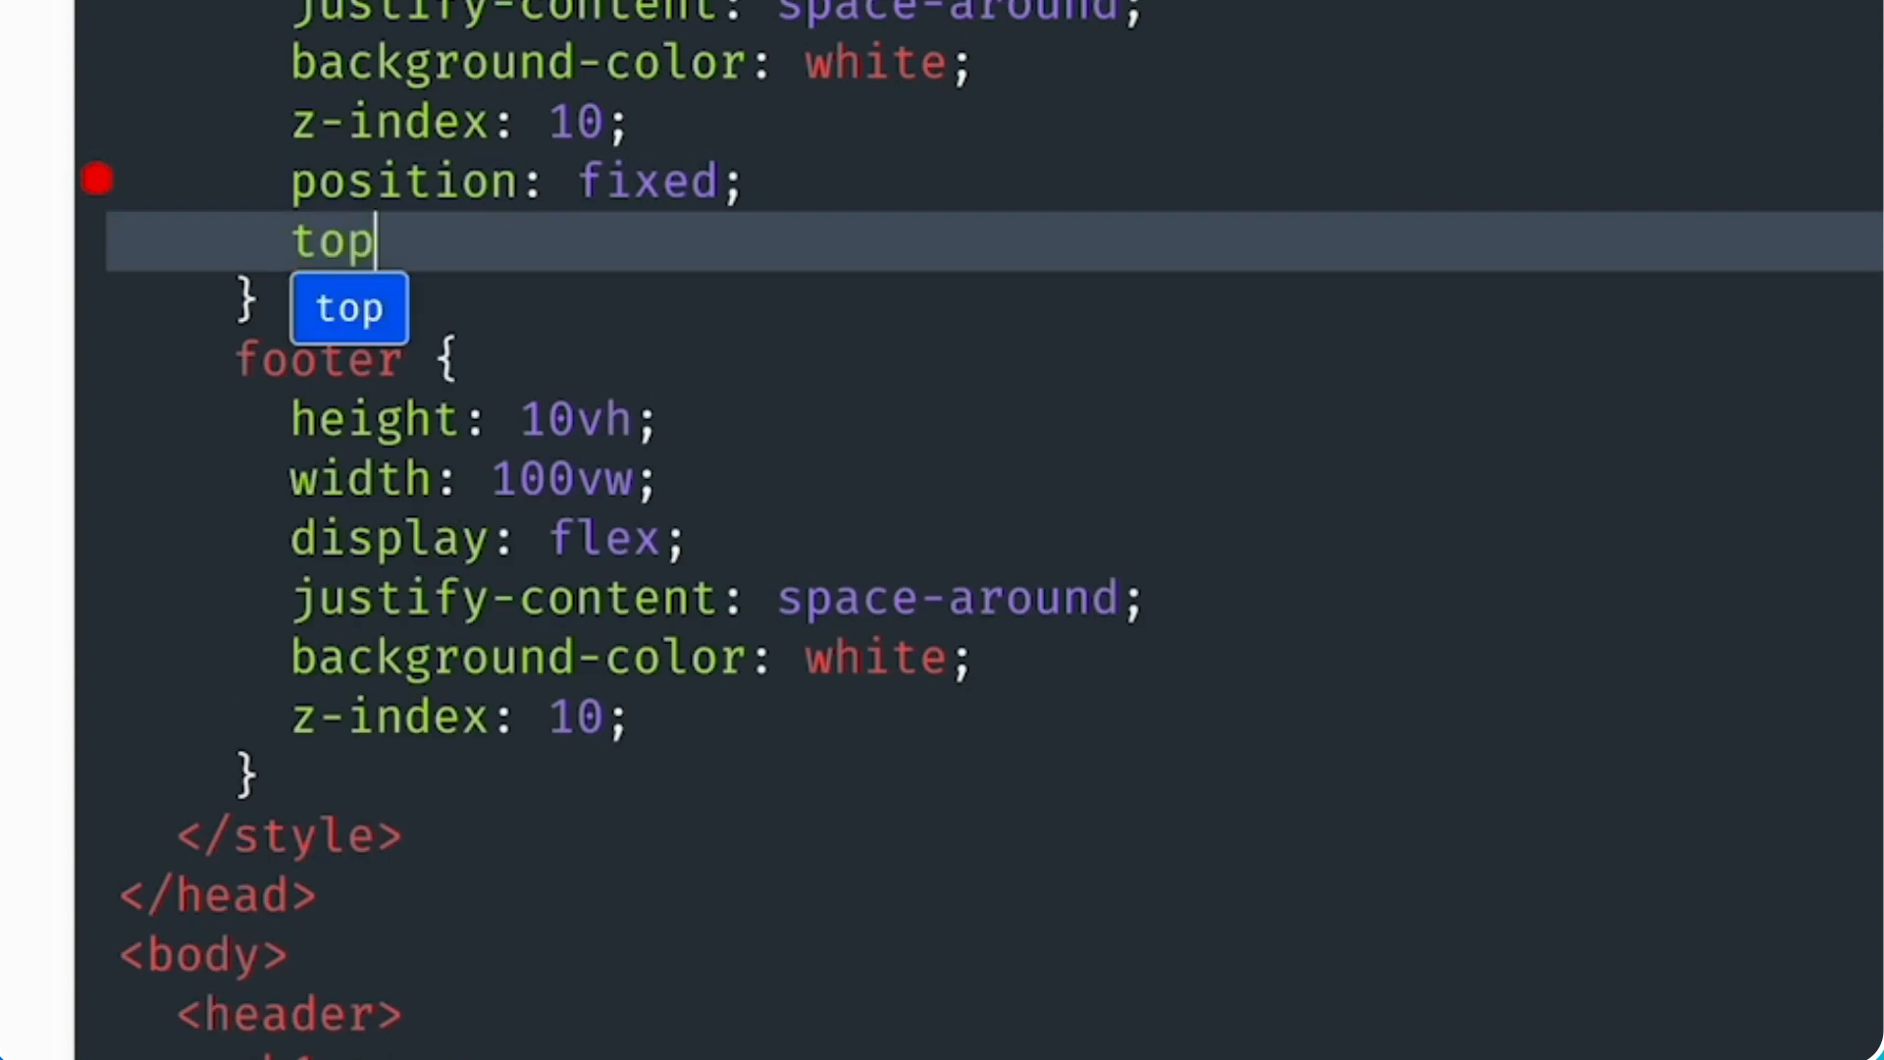
text(: 0;)
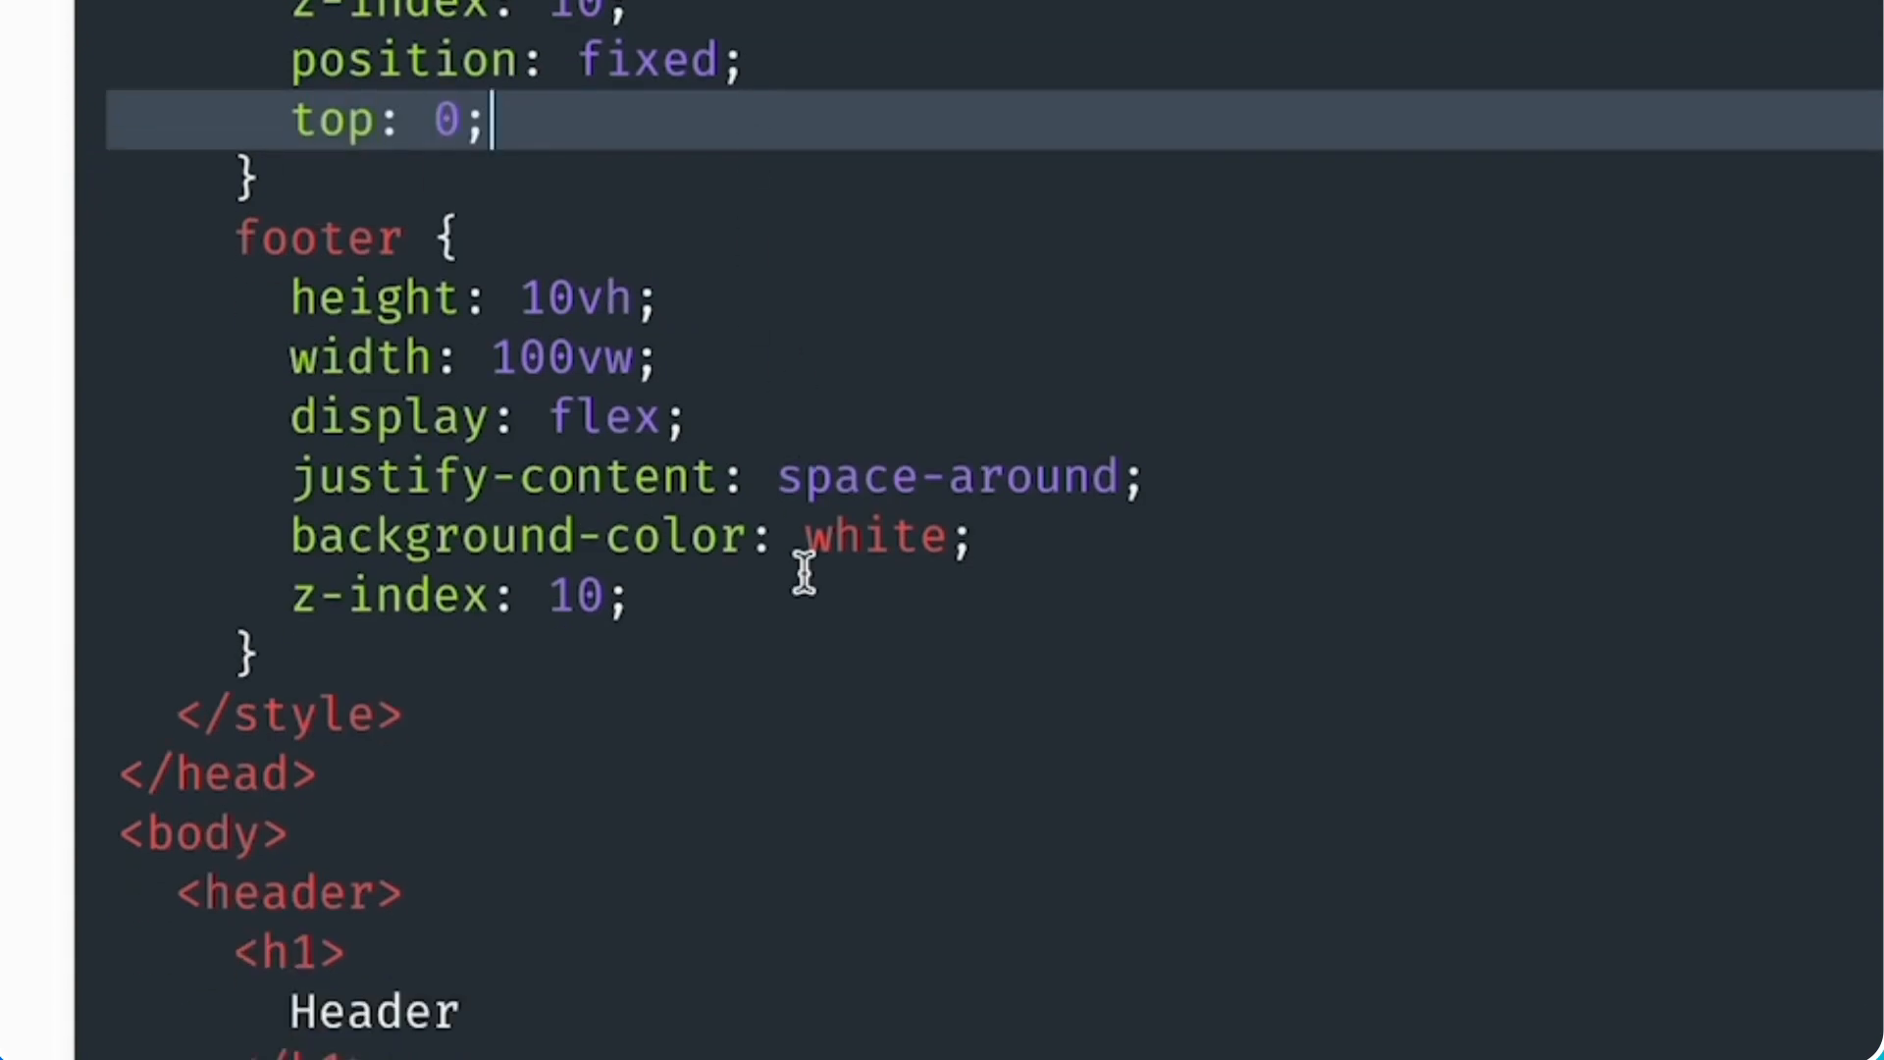
text(positio)
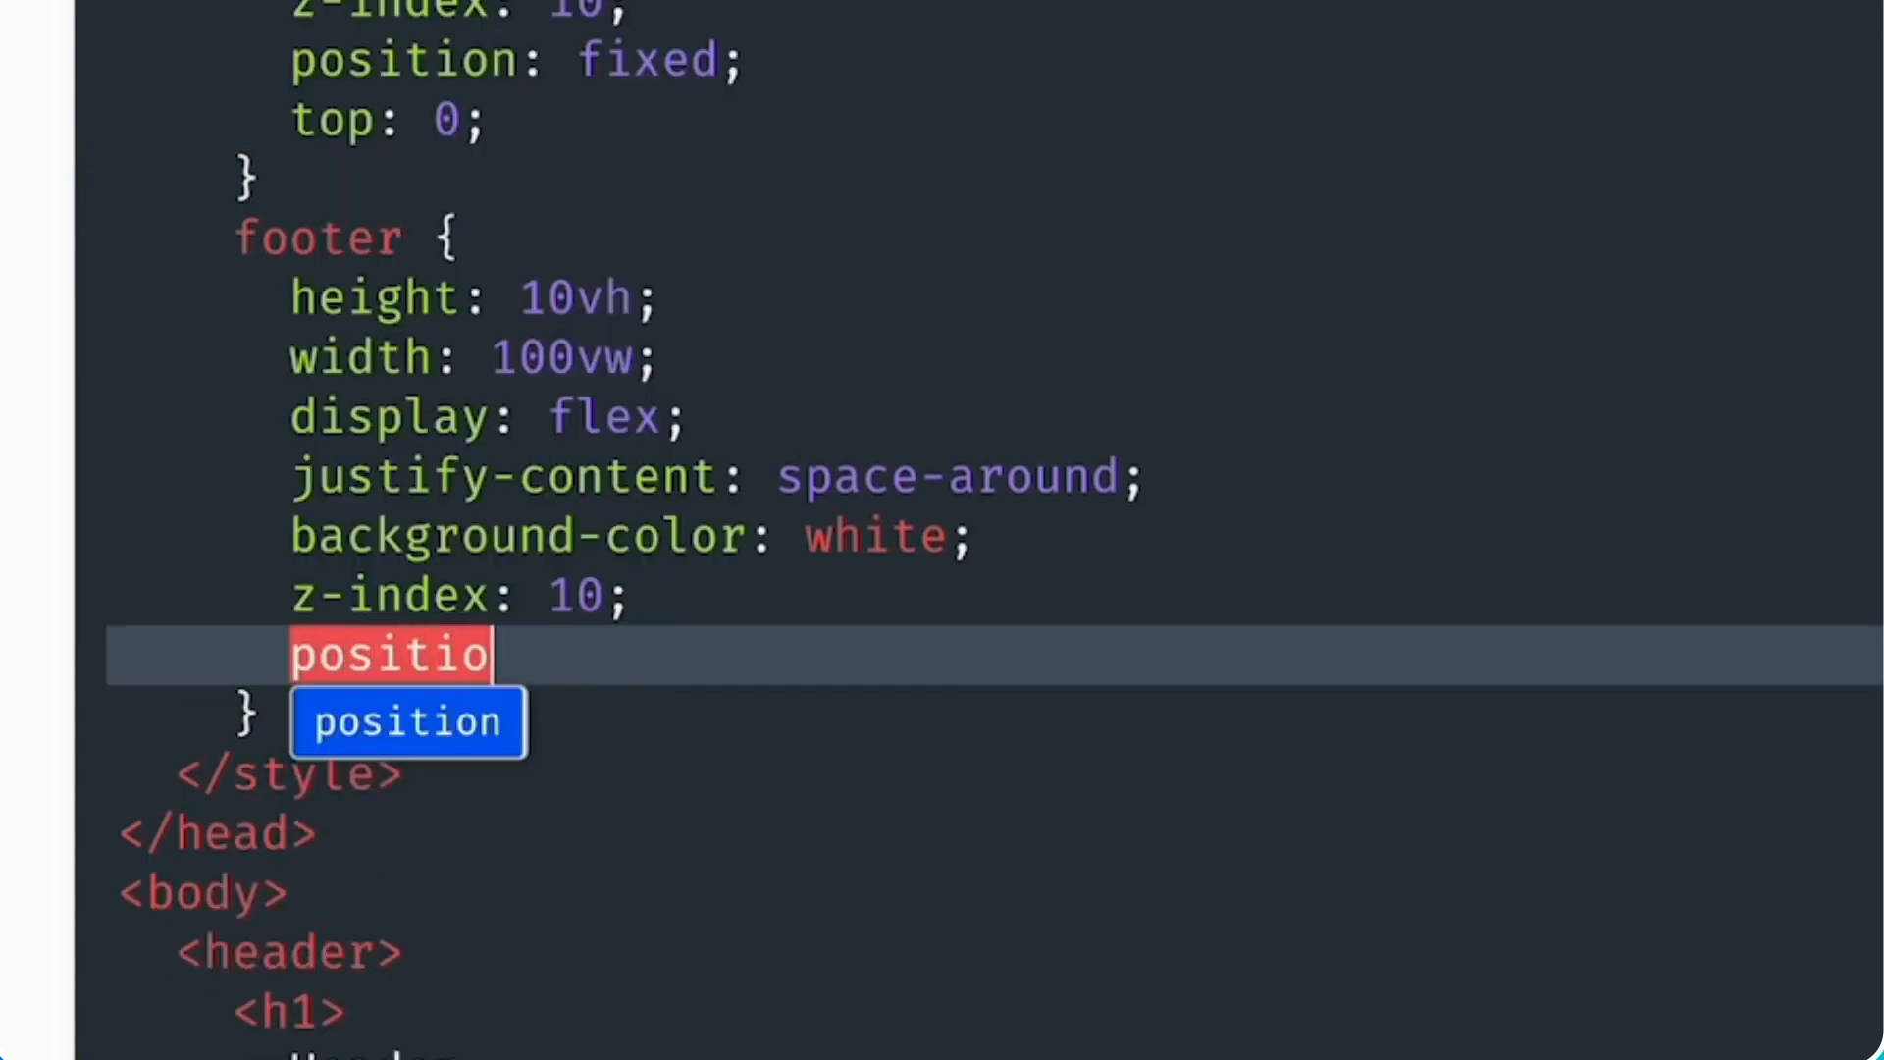
text(n: fixed;)
text(bottom: 0;)
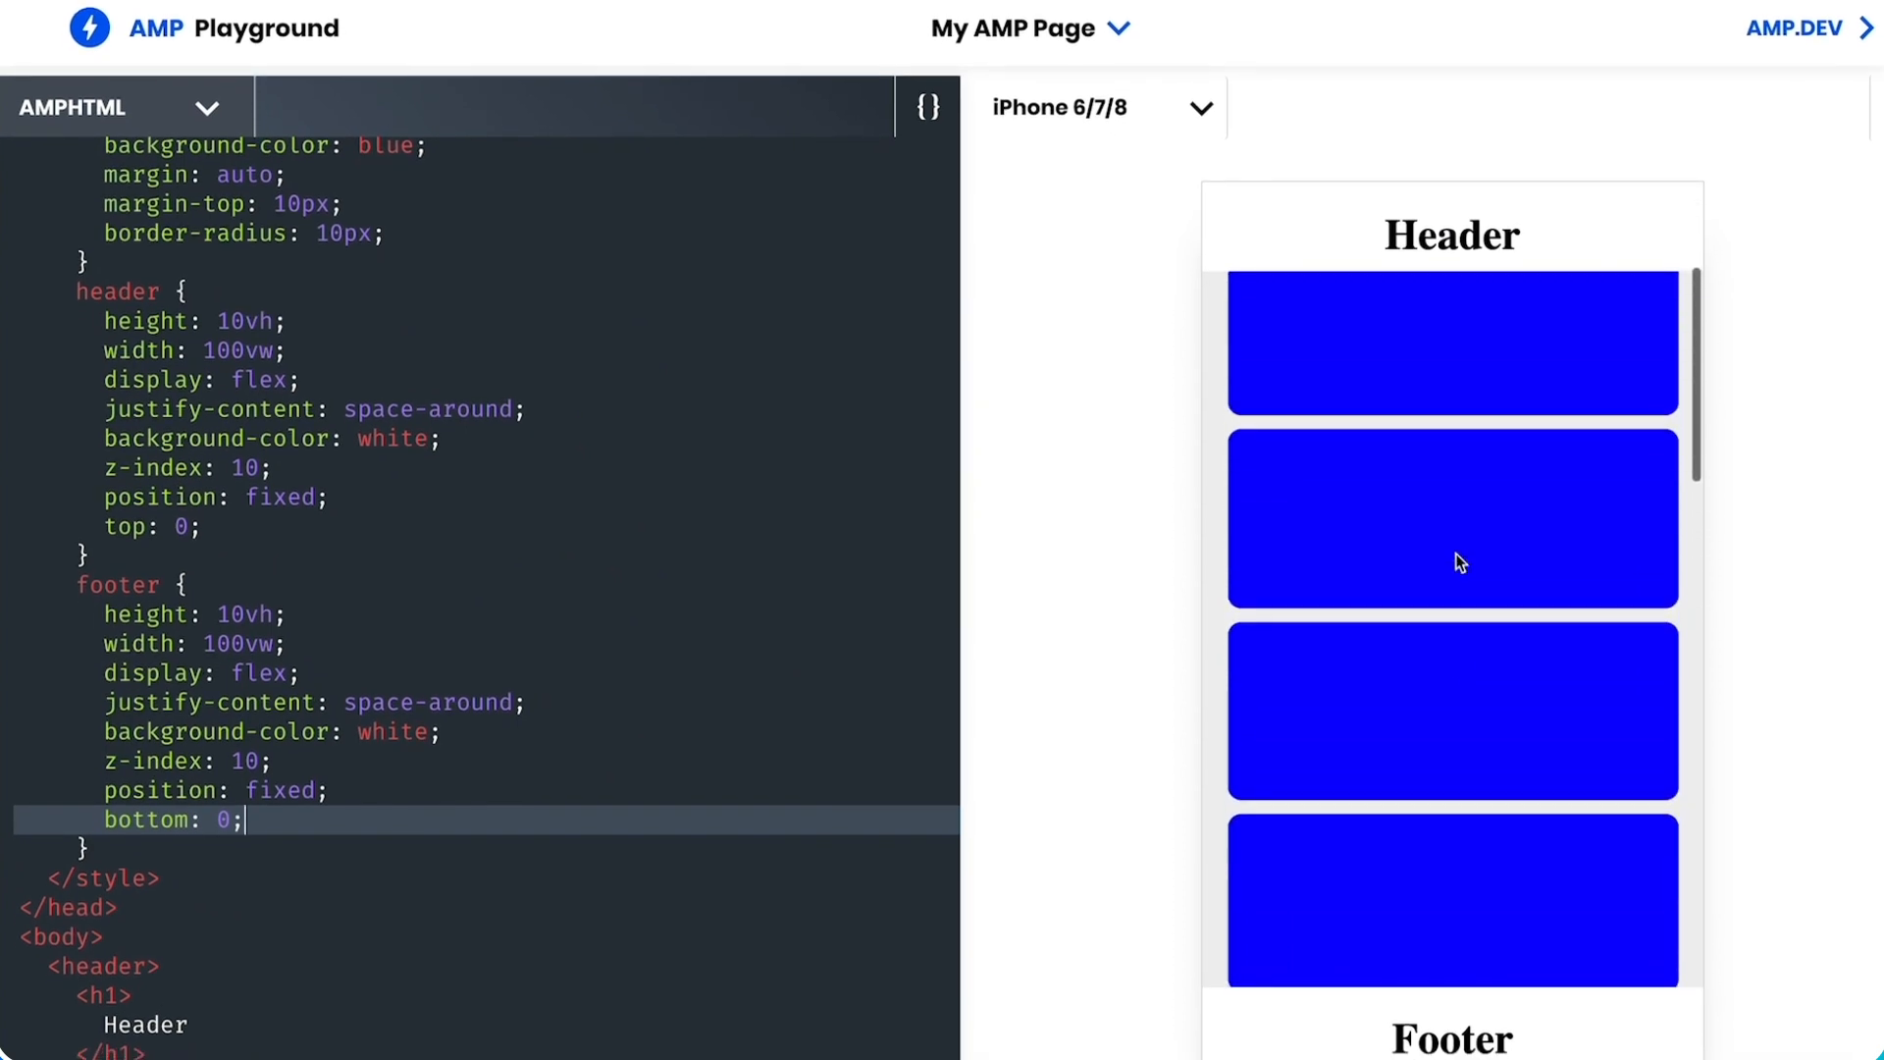
scroll(down, 3)
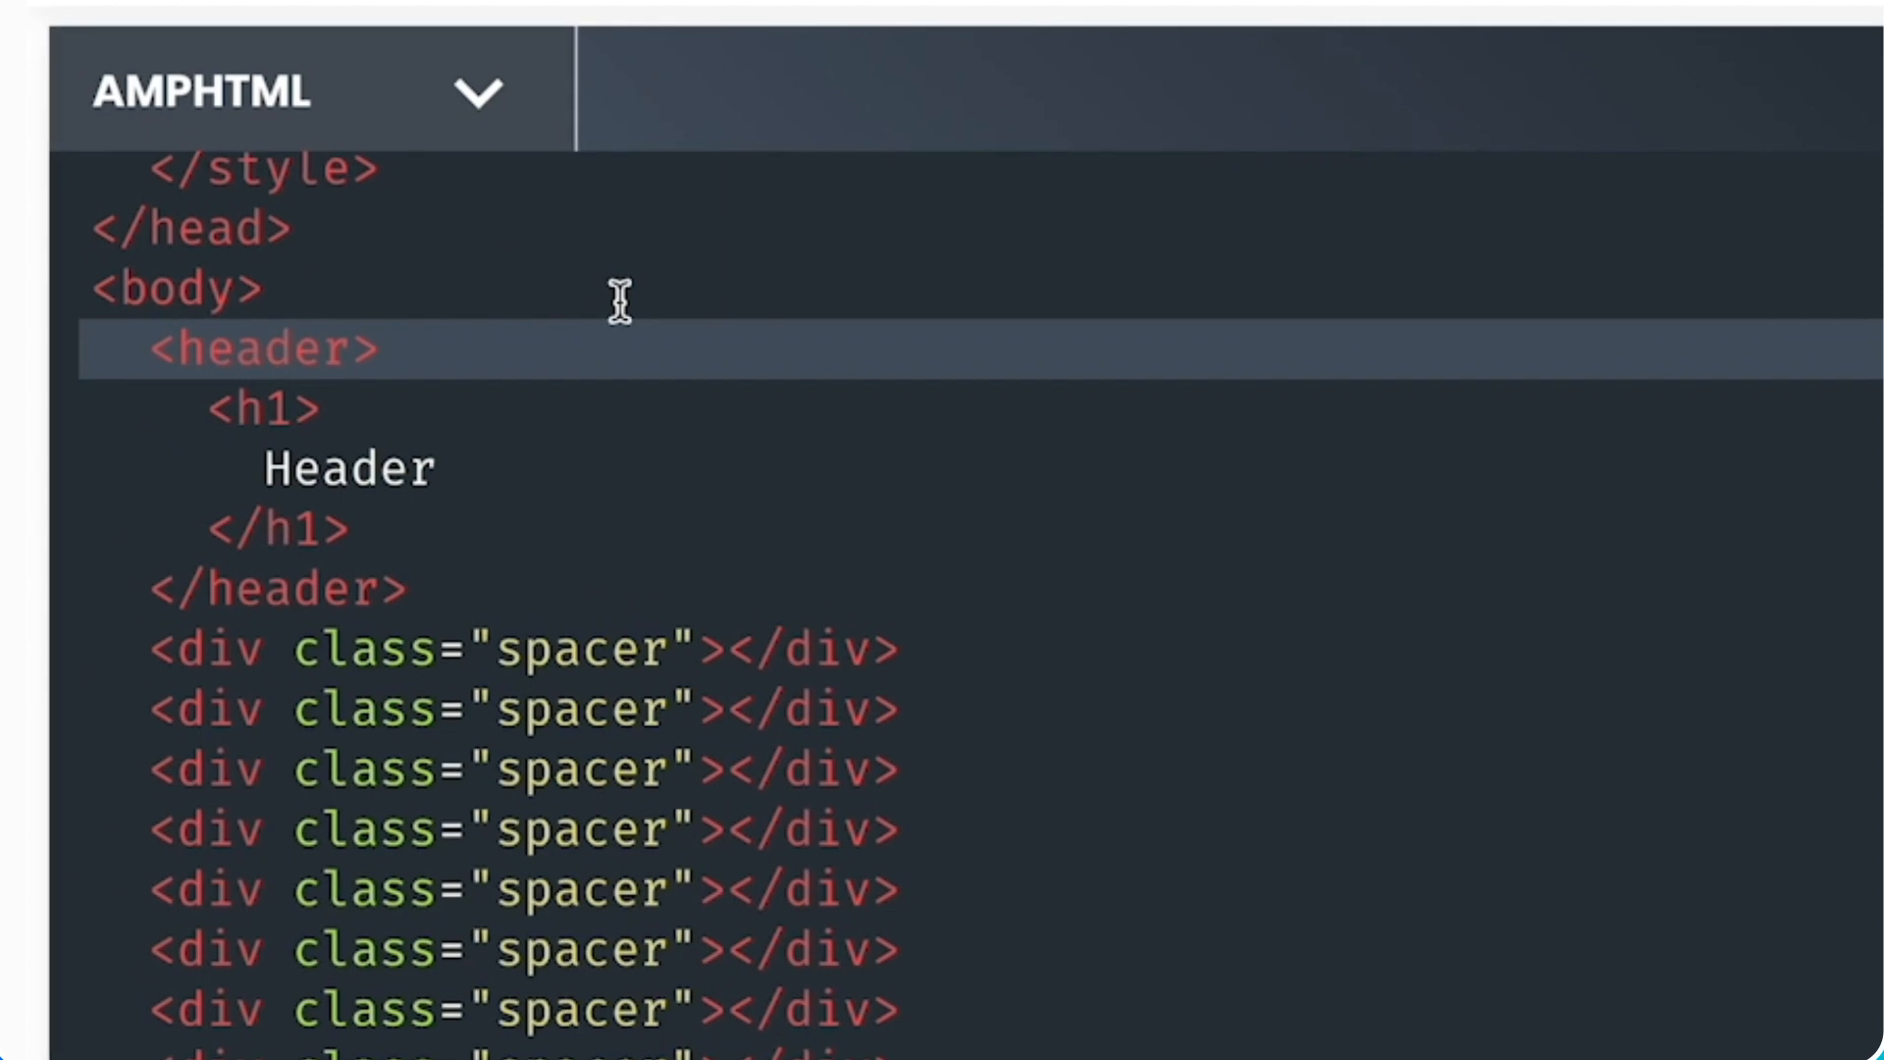
text(amp)
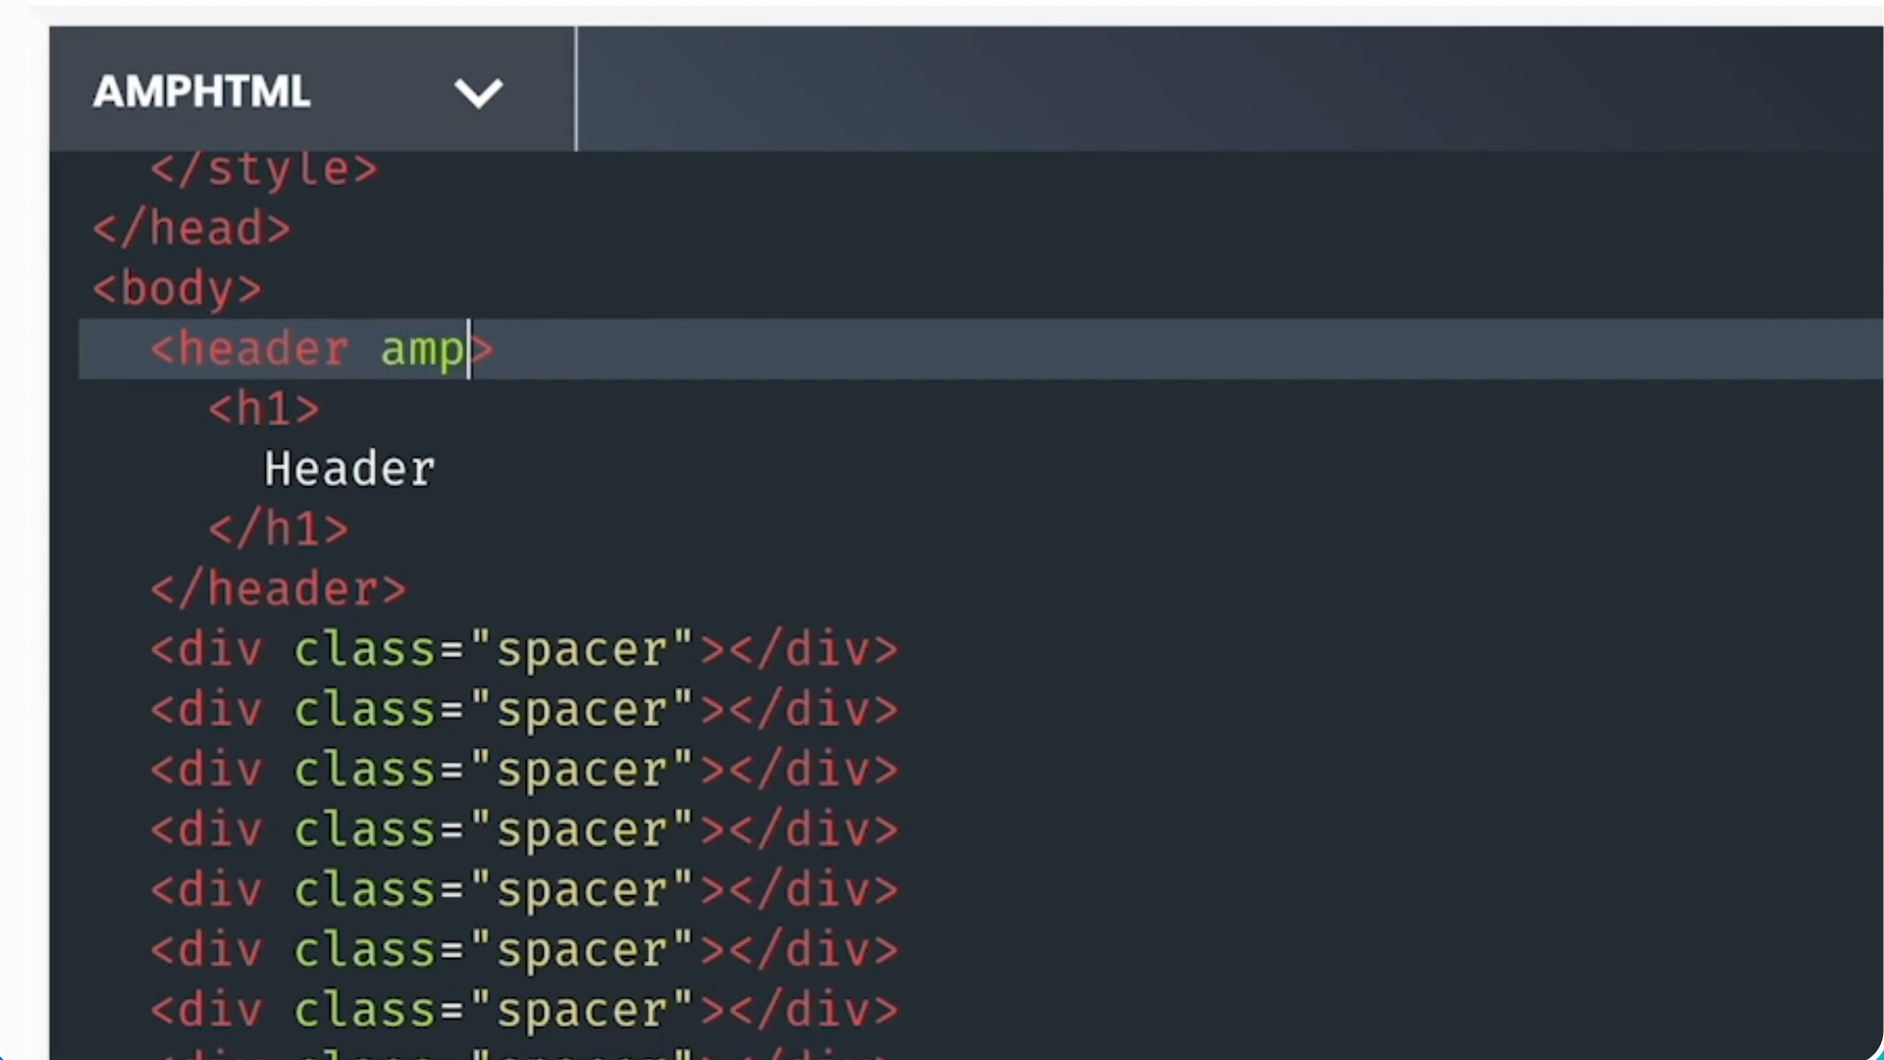
text(-fx=)
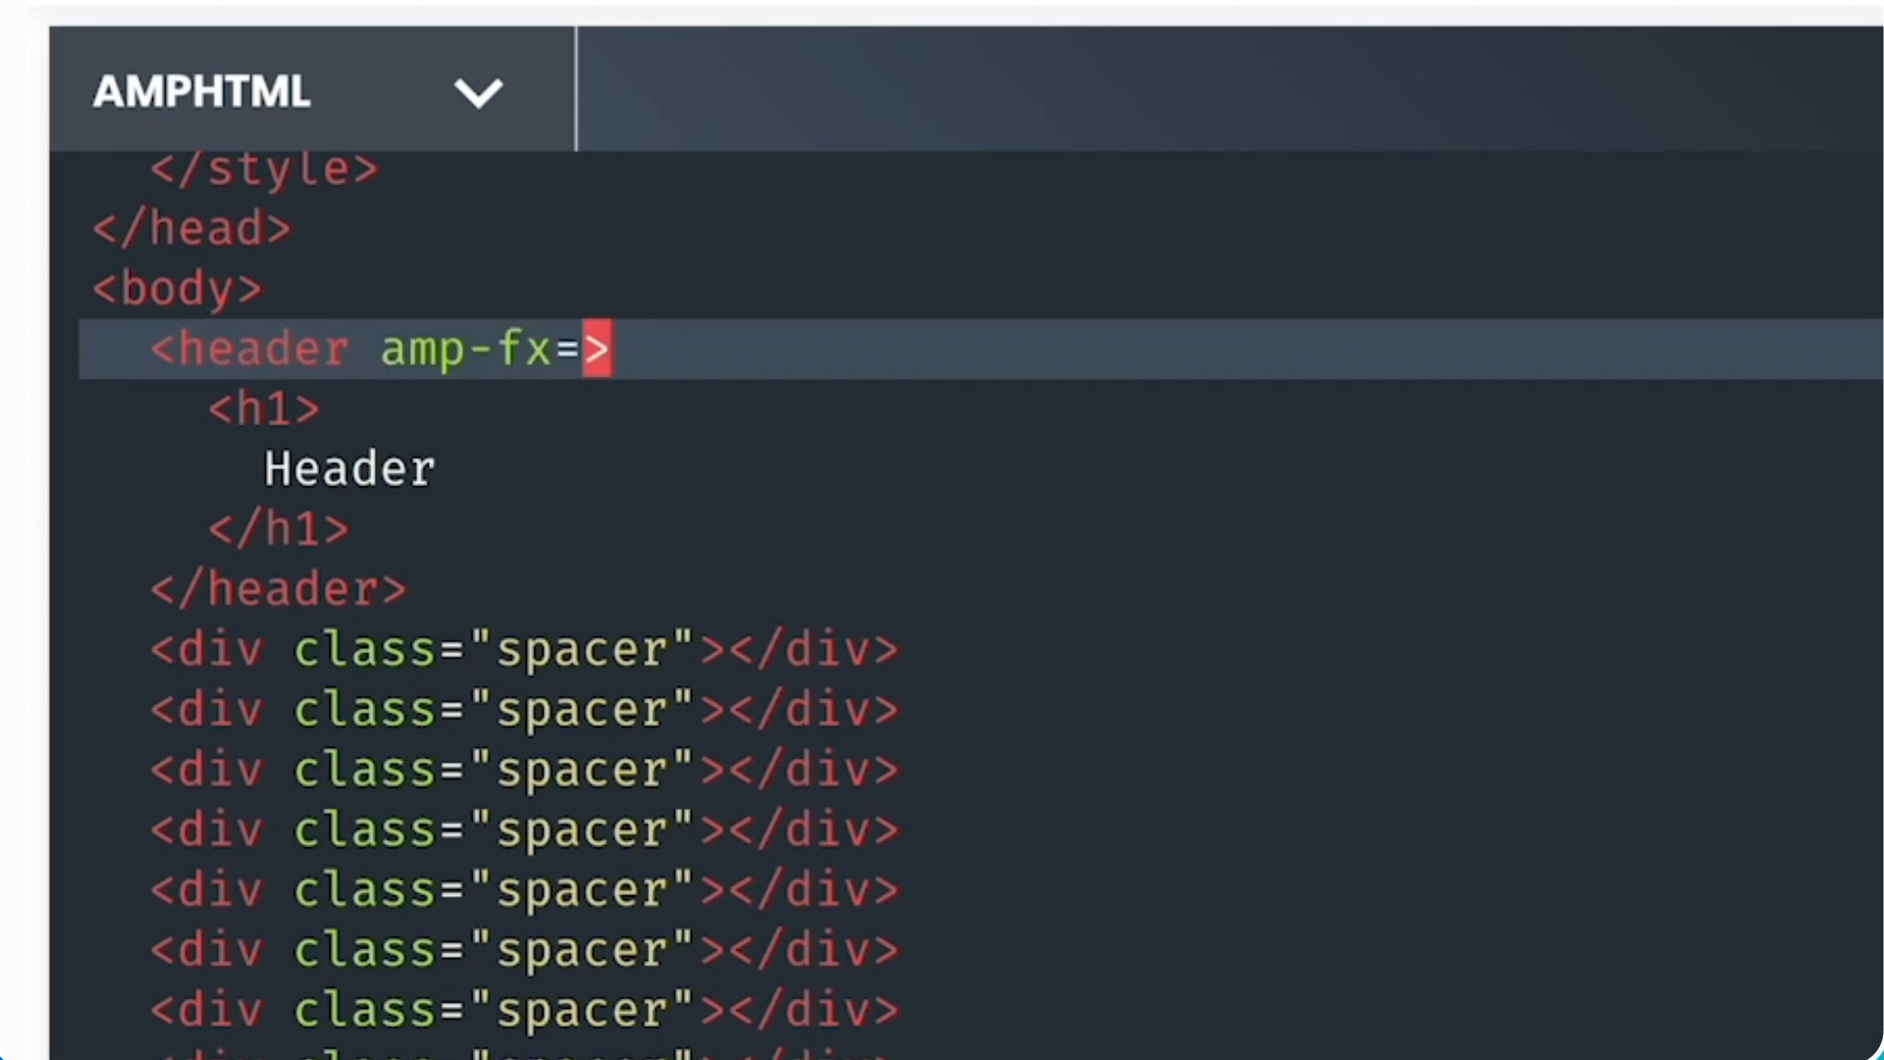
text("float-in-to")
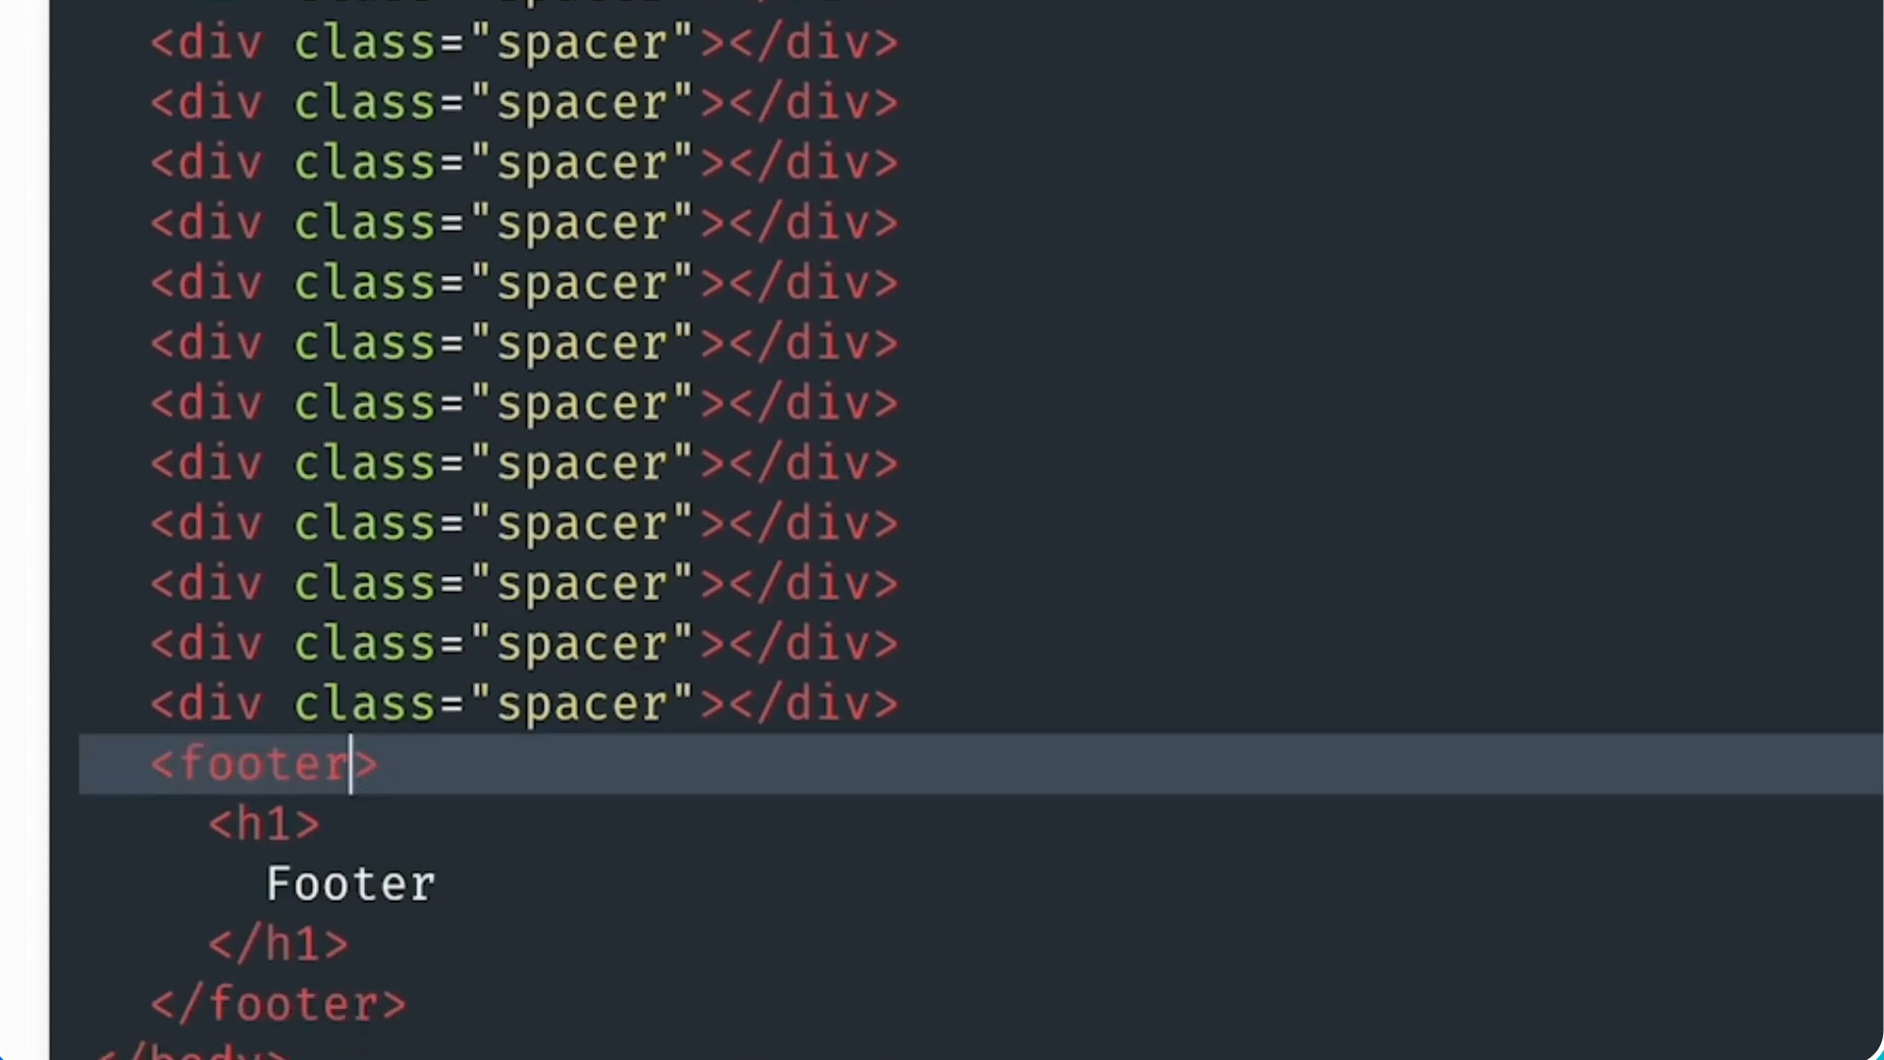
text(amp-fx)
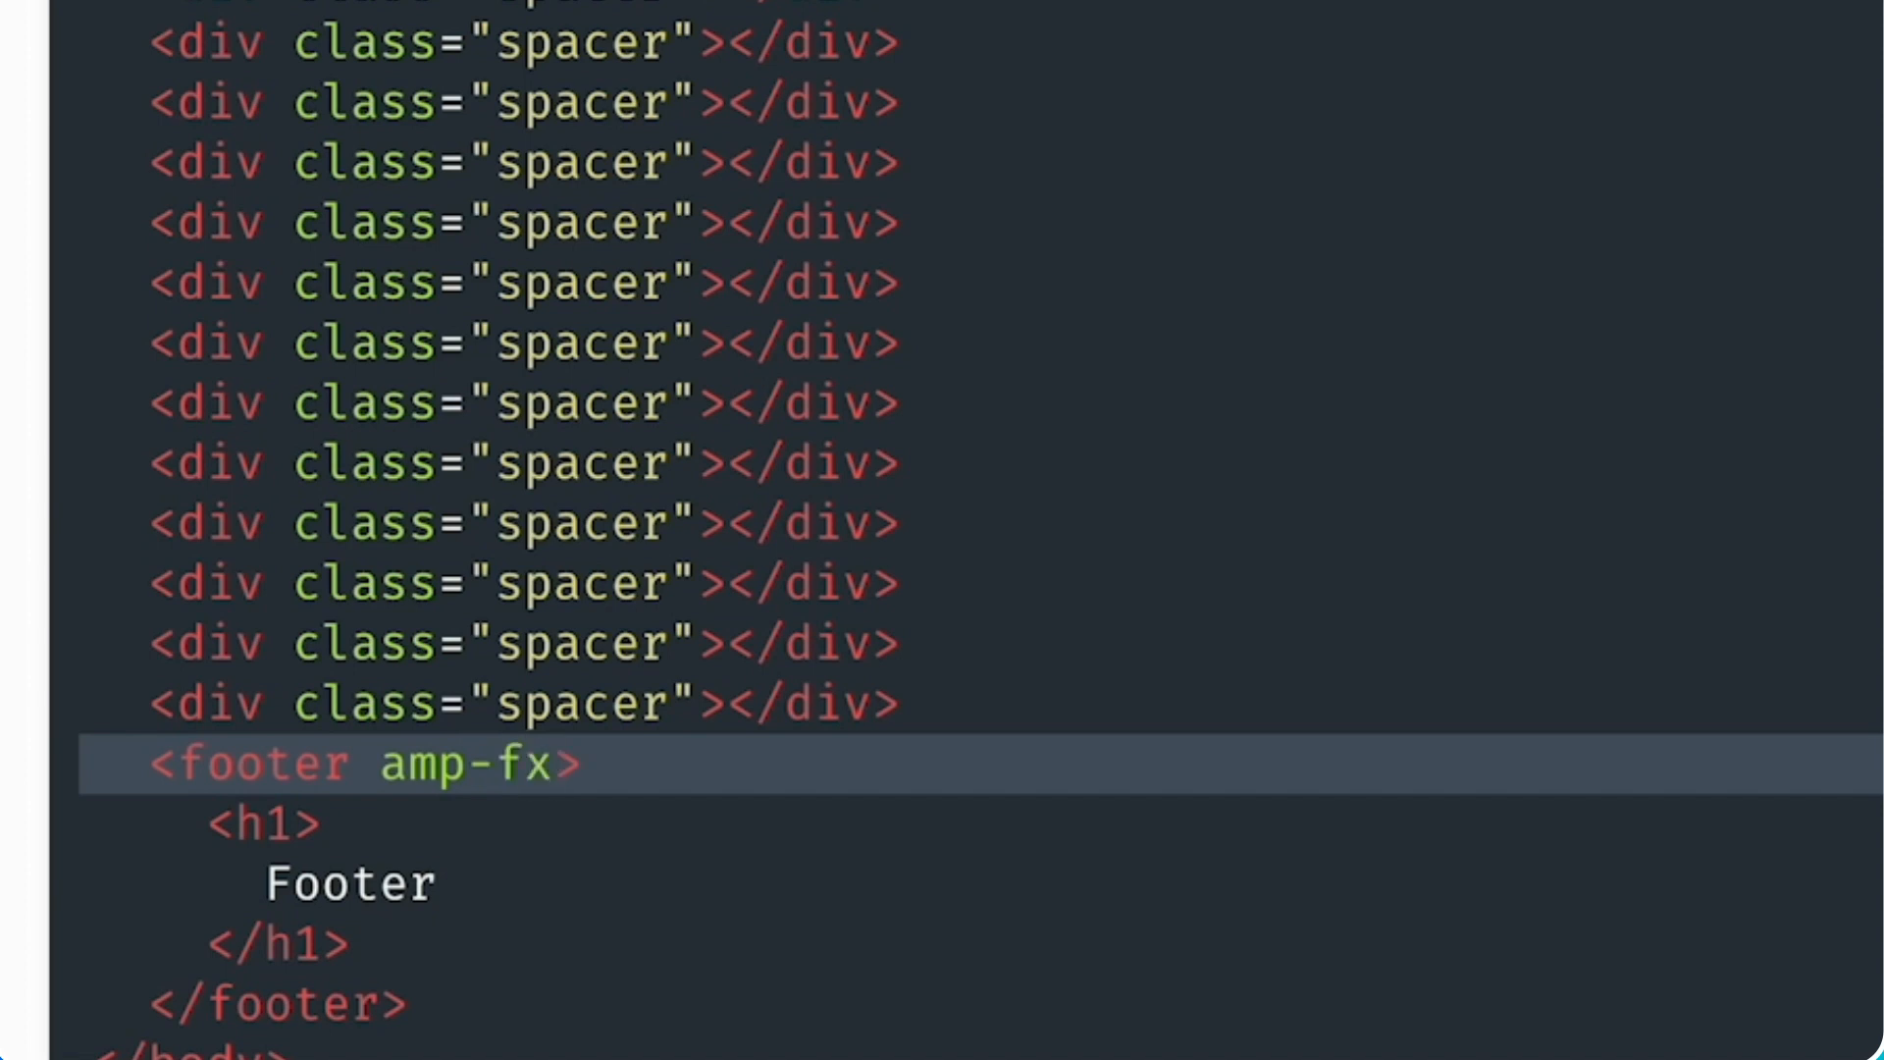
text(="float-in-bottom")
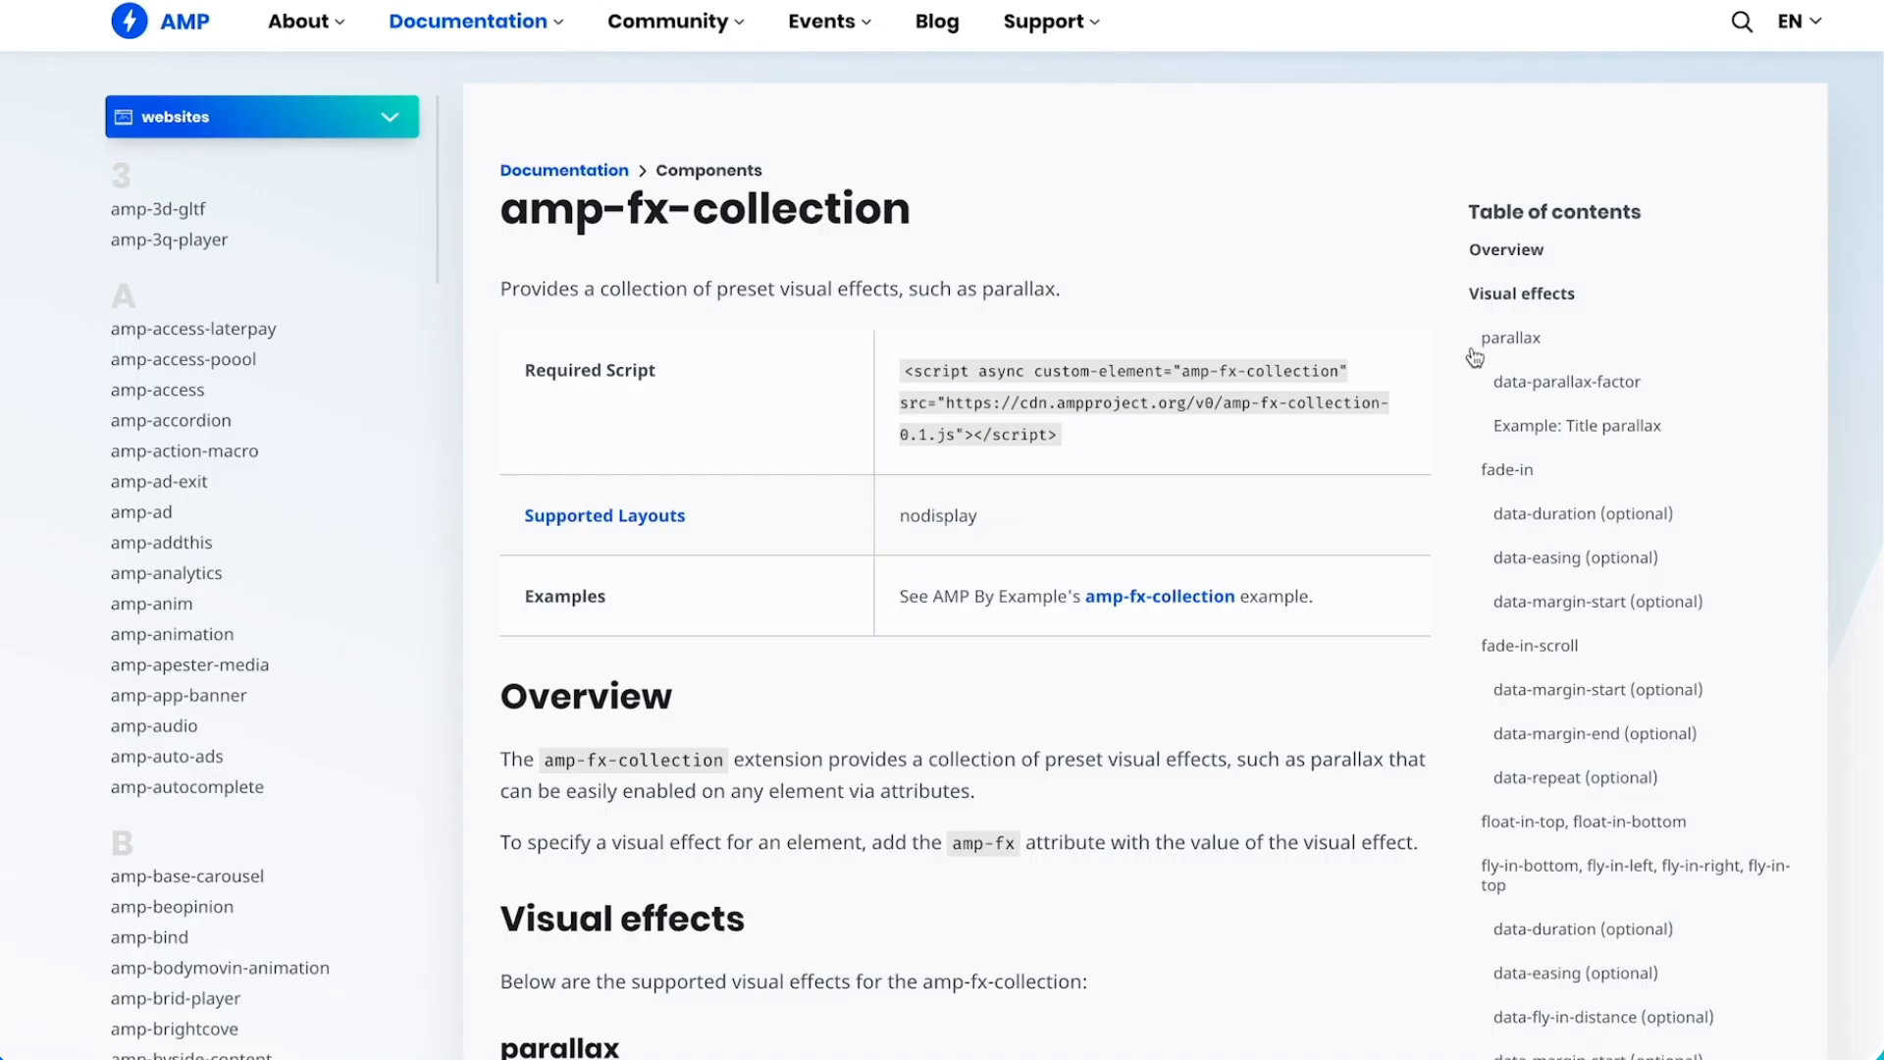
mouse_move(1574, 834)
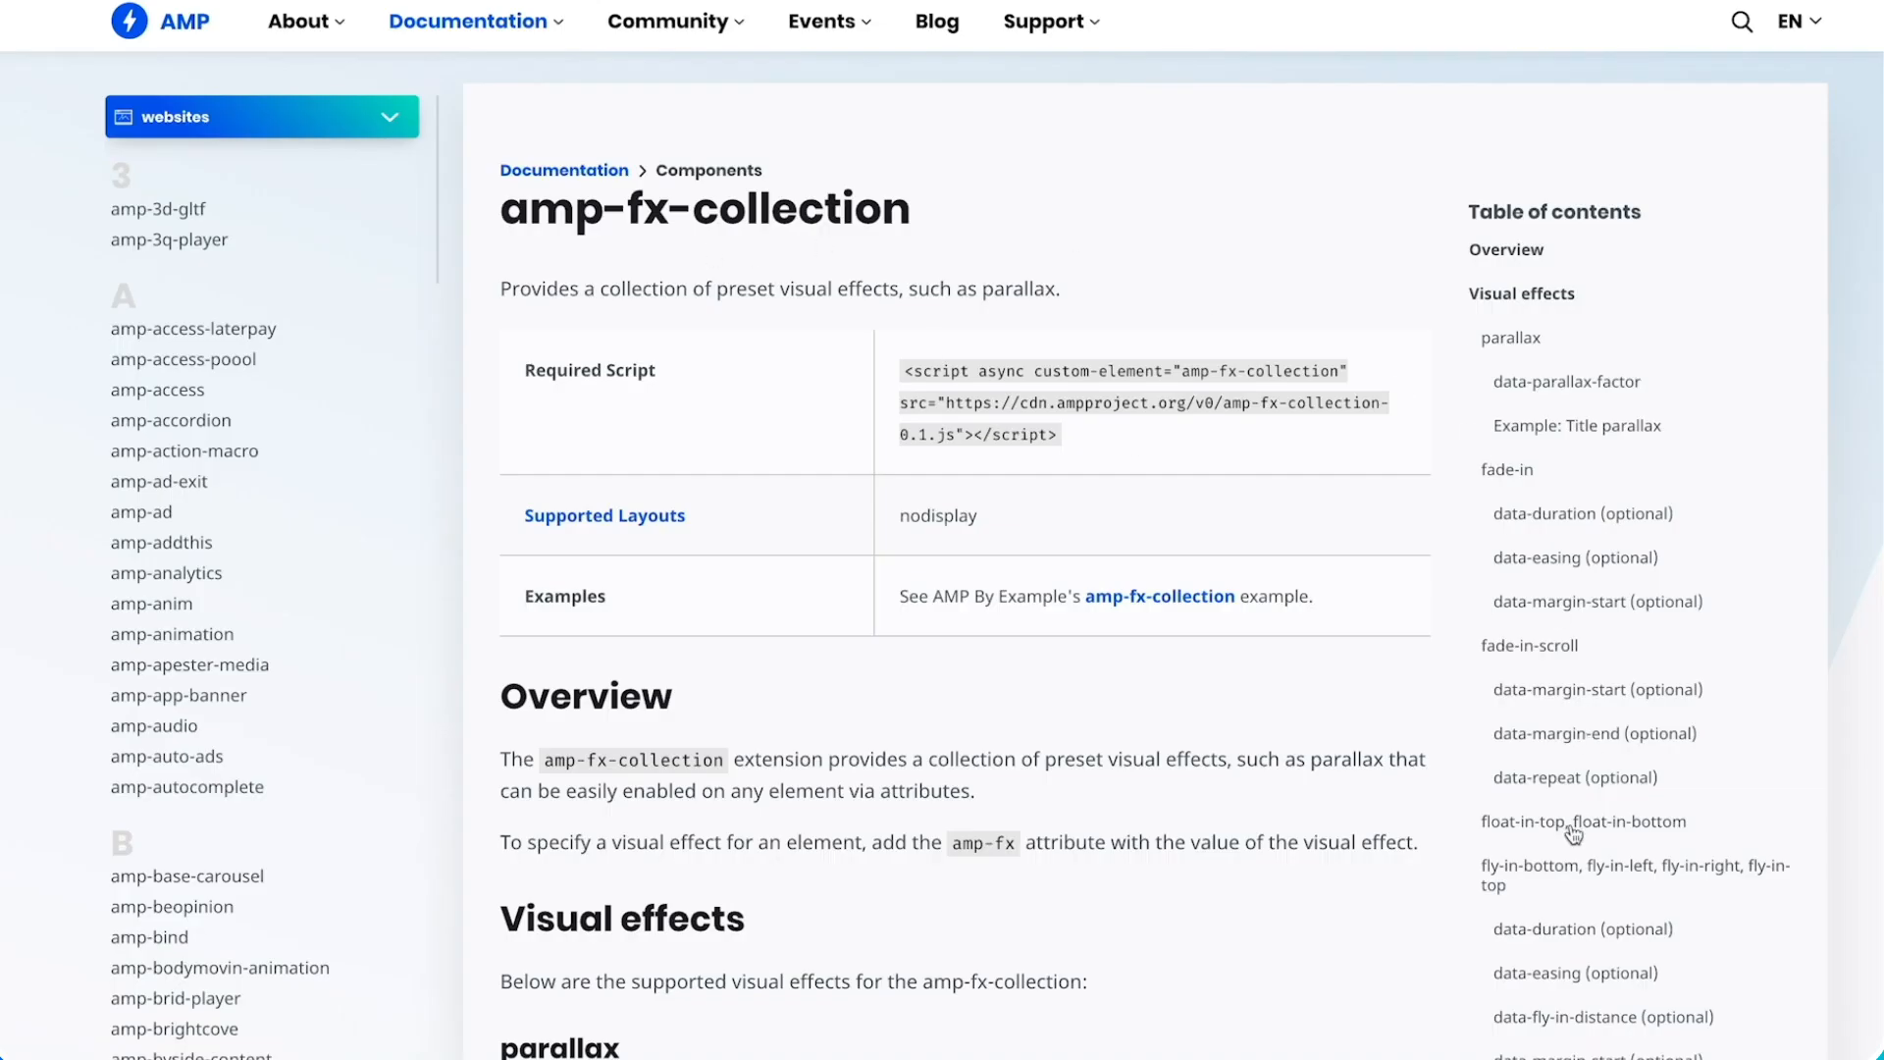
scroll(down, 3)
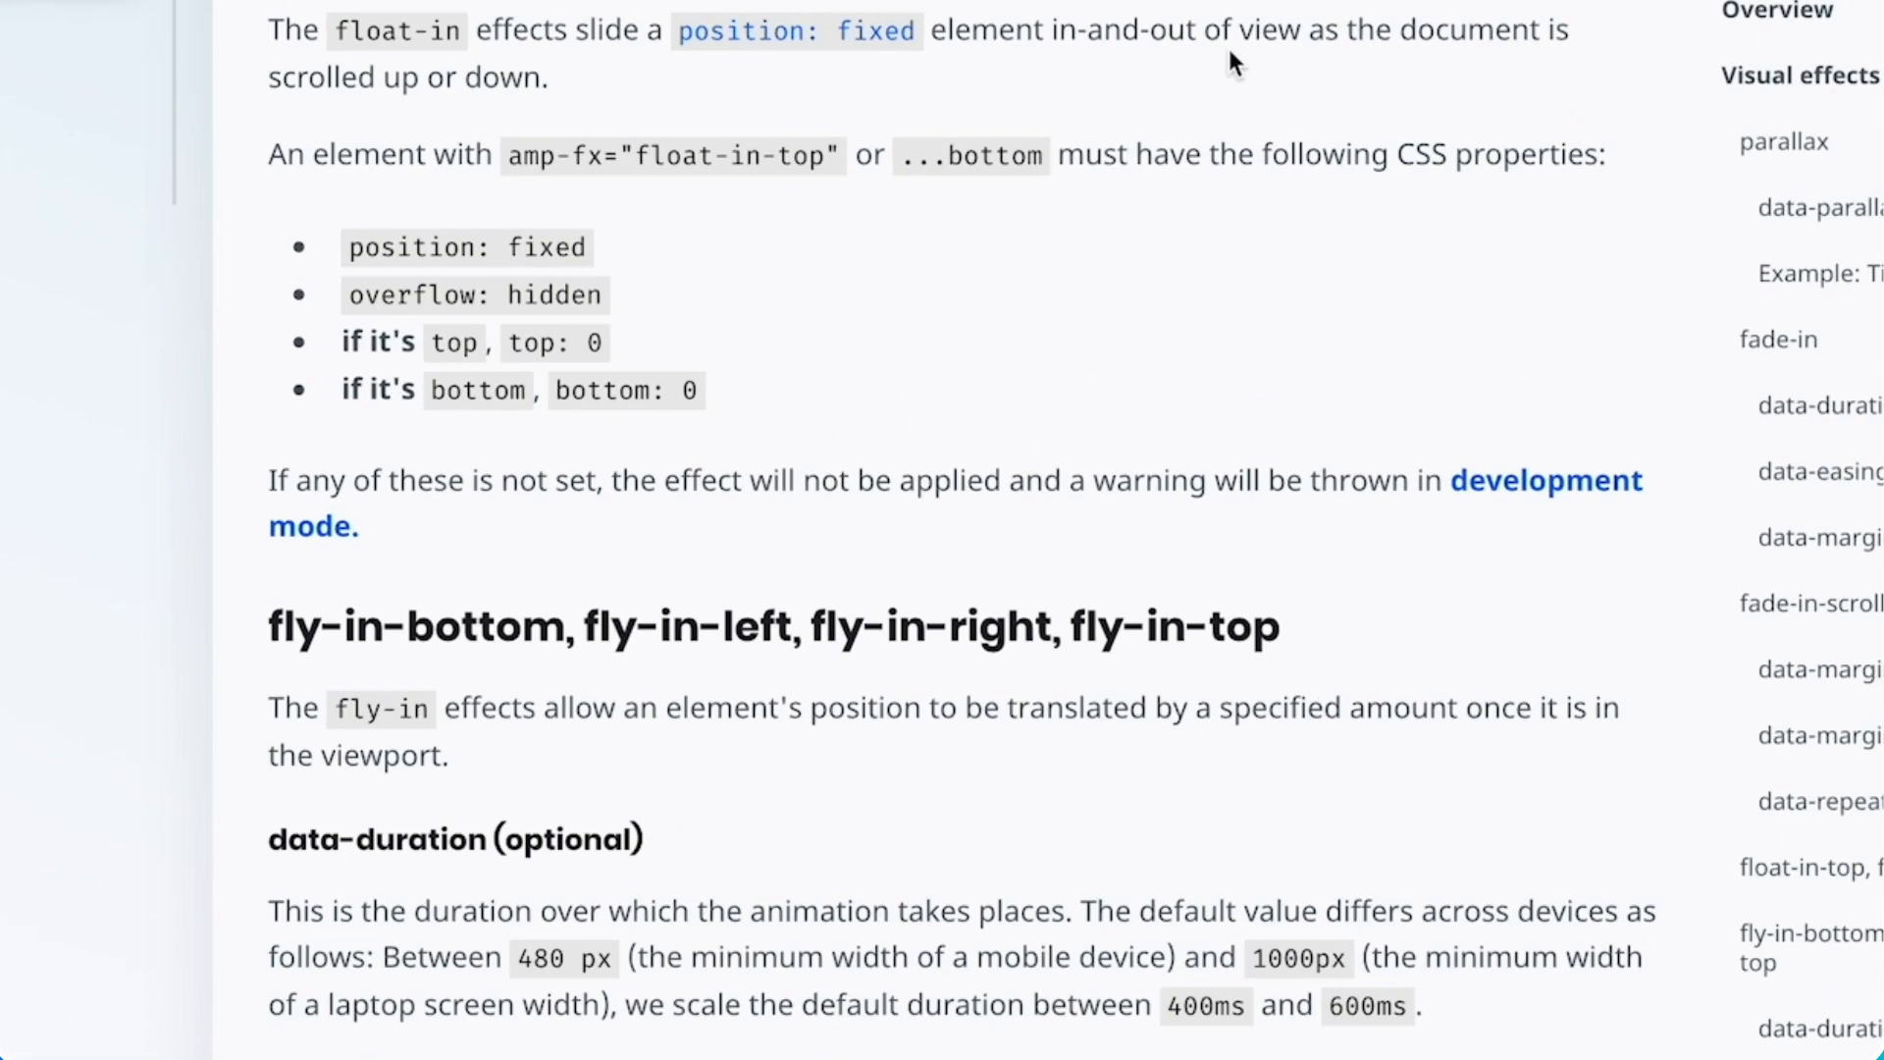
scroll(down, 3)
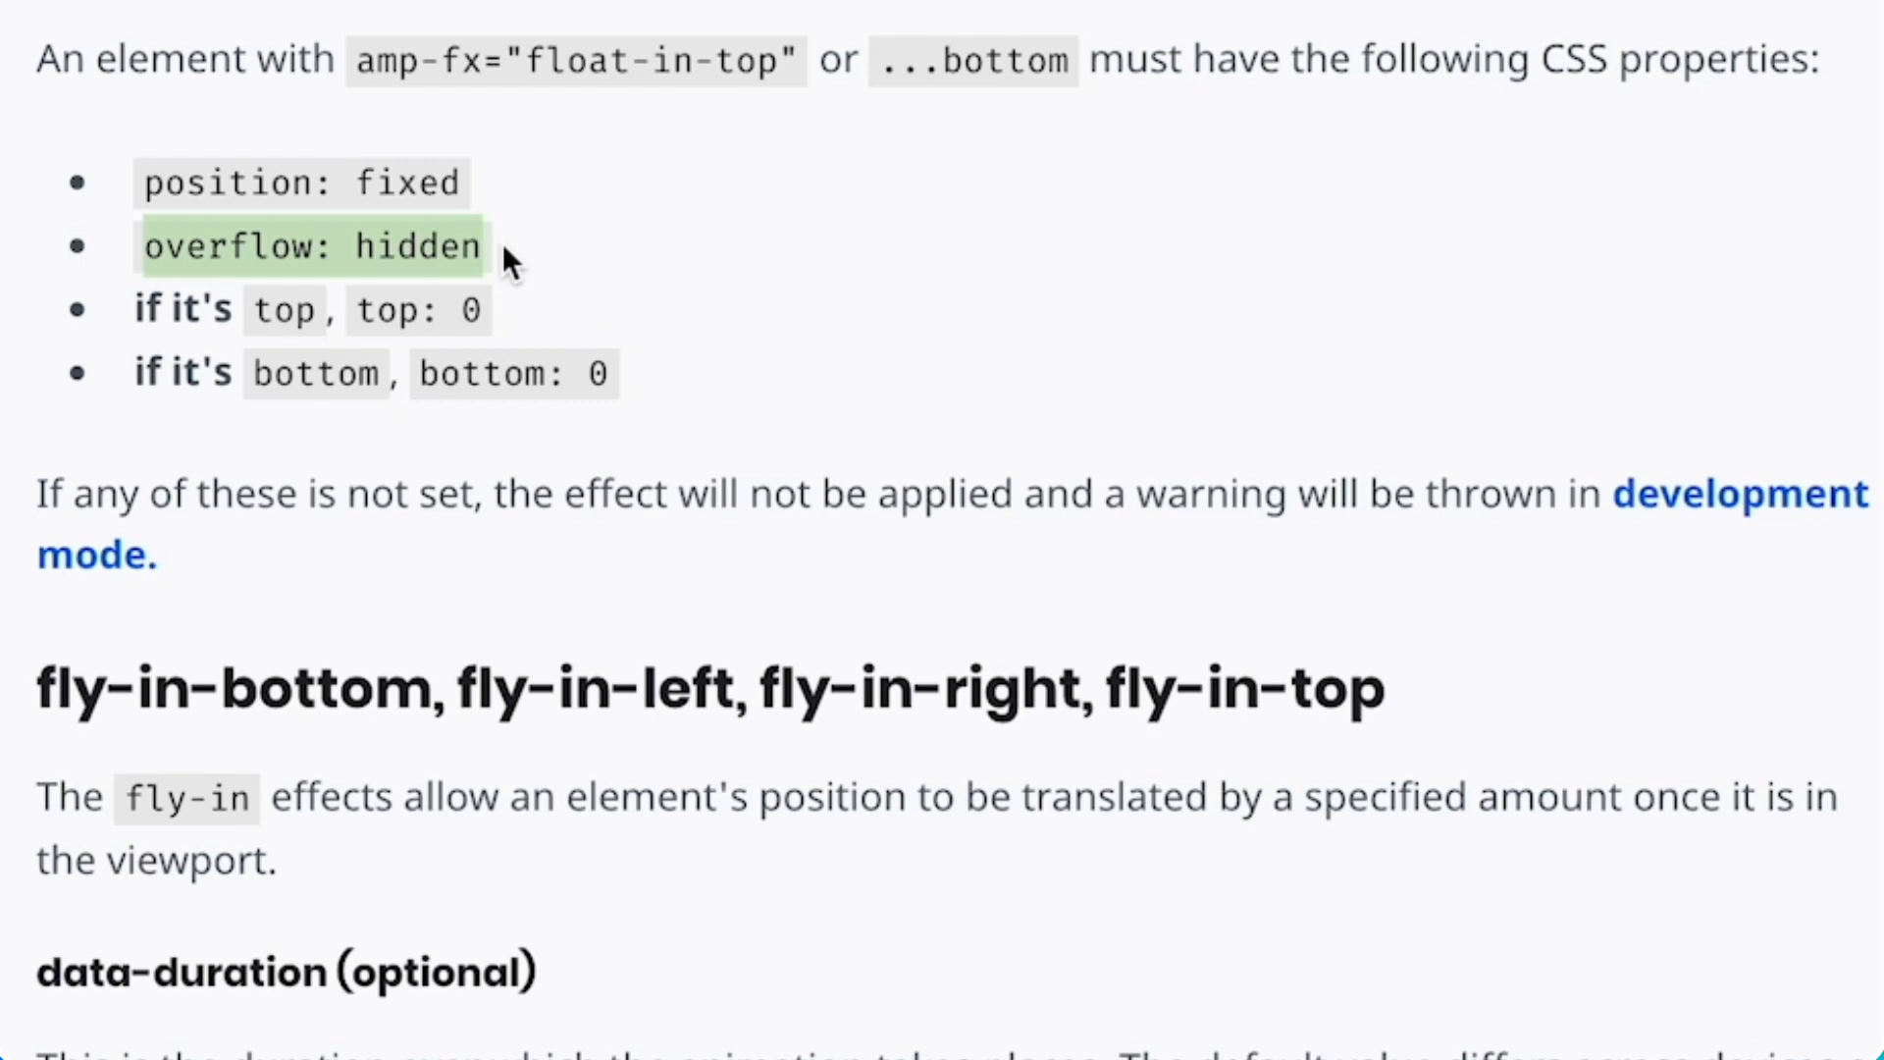
mouse_move(510, 265)
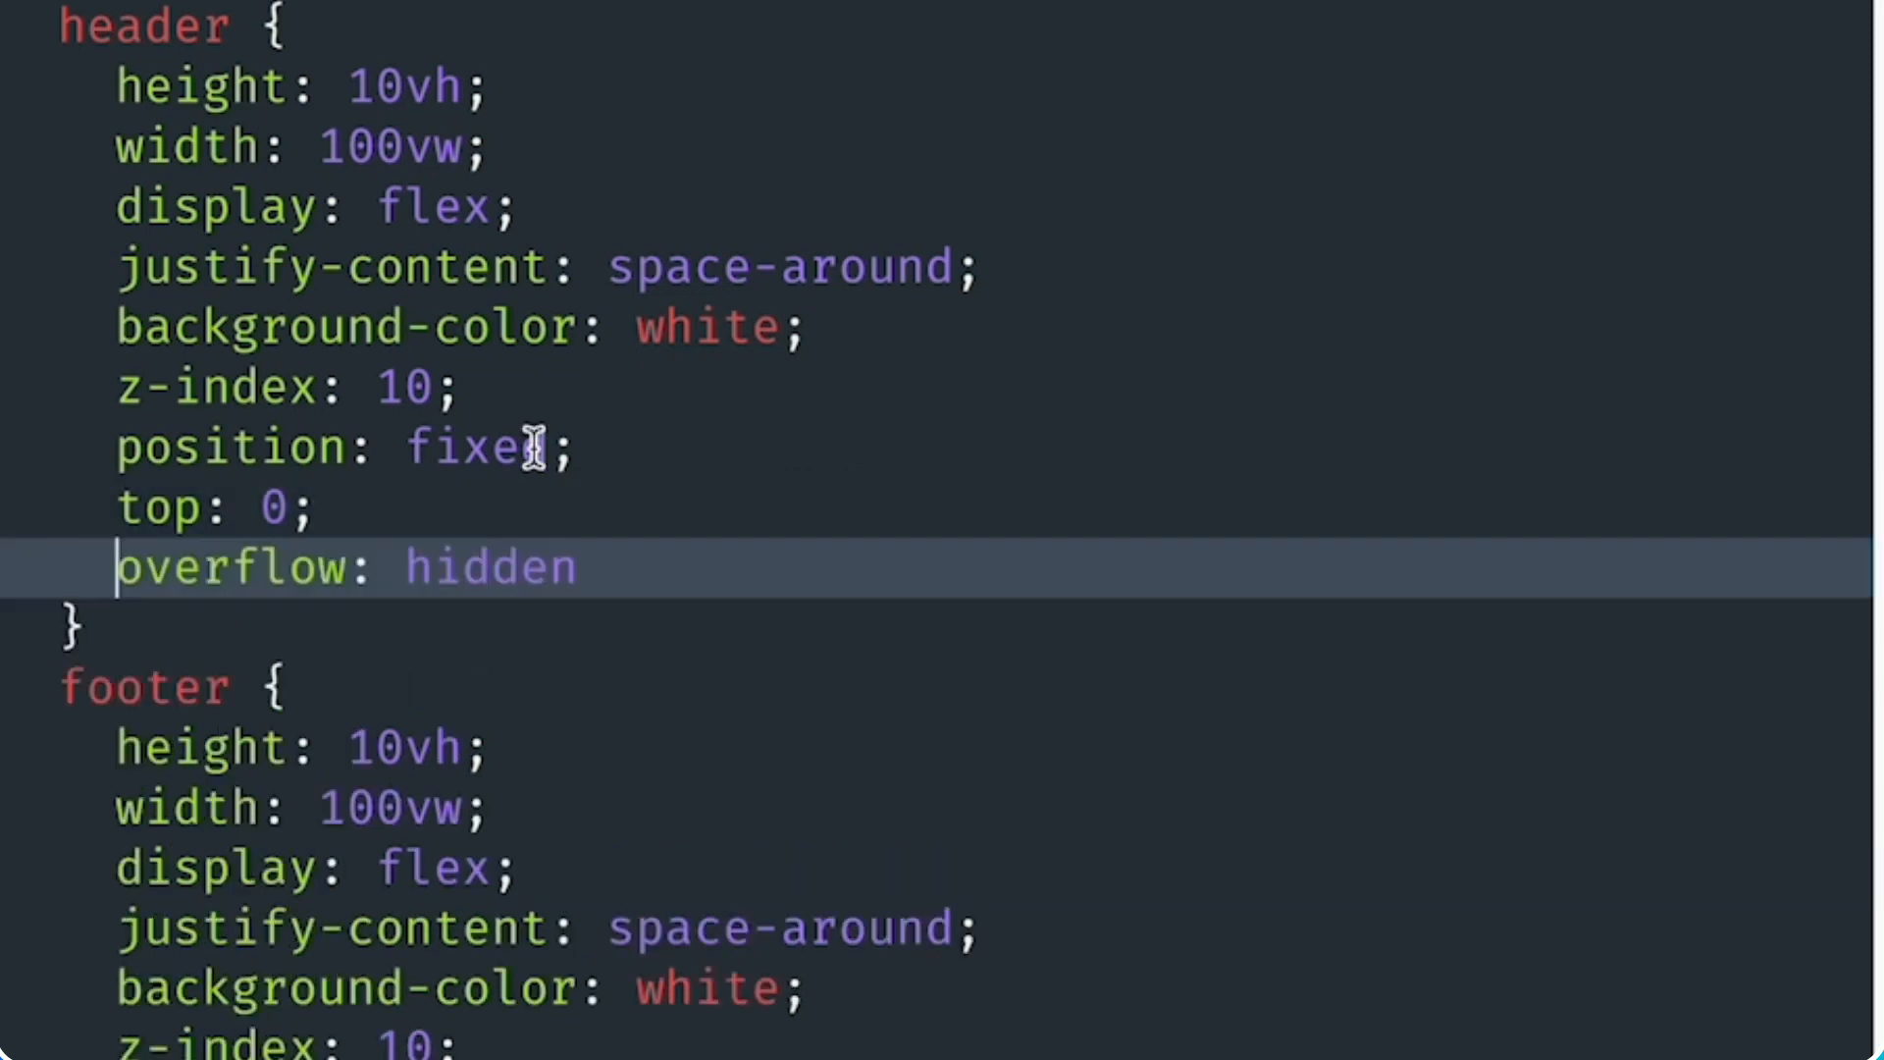
scroll(down, 3)
text(overflow: hidden;)
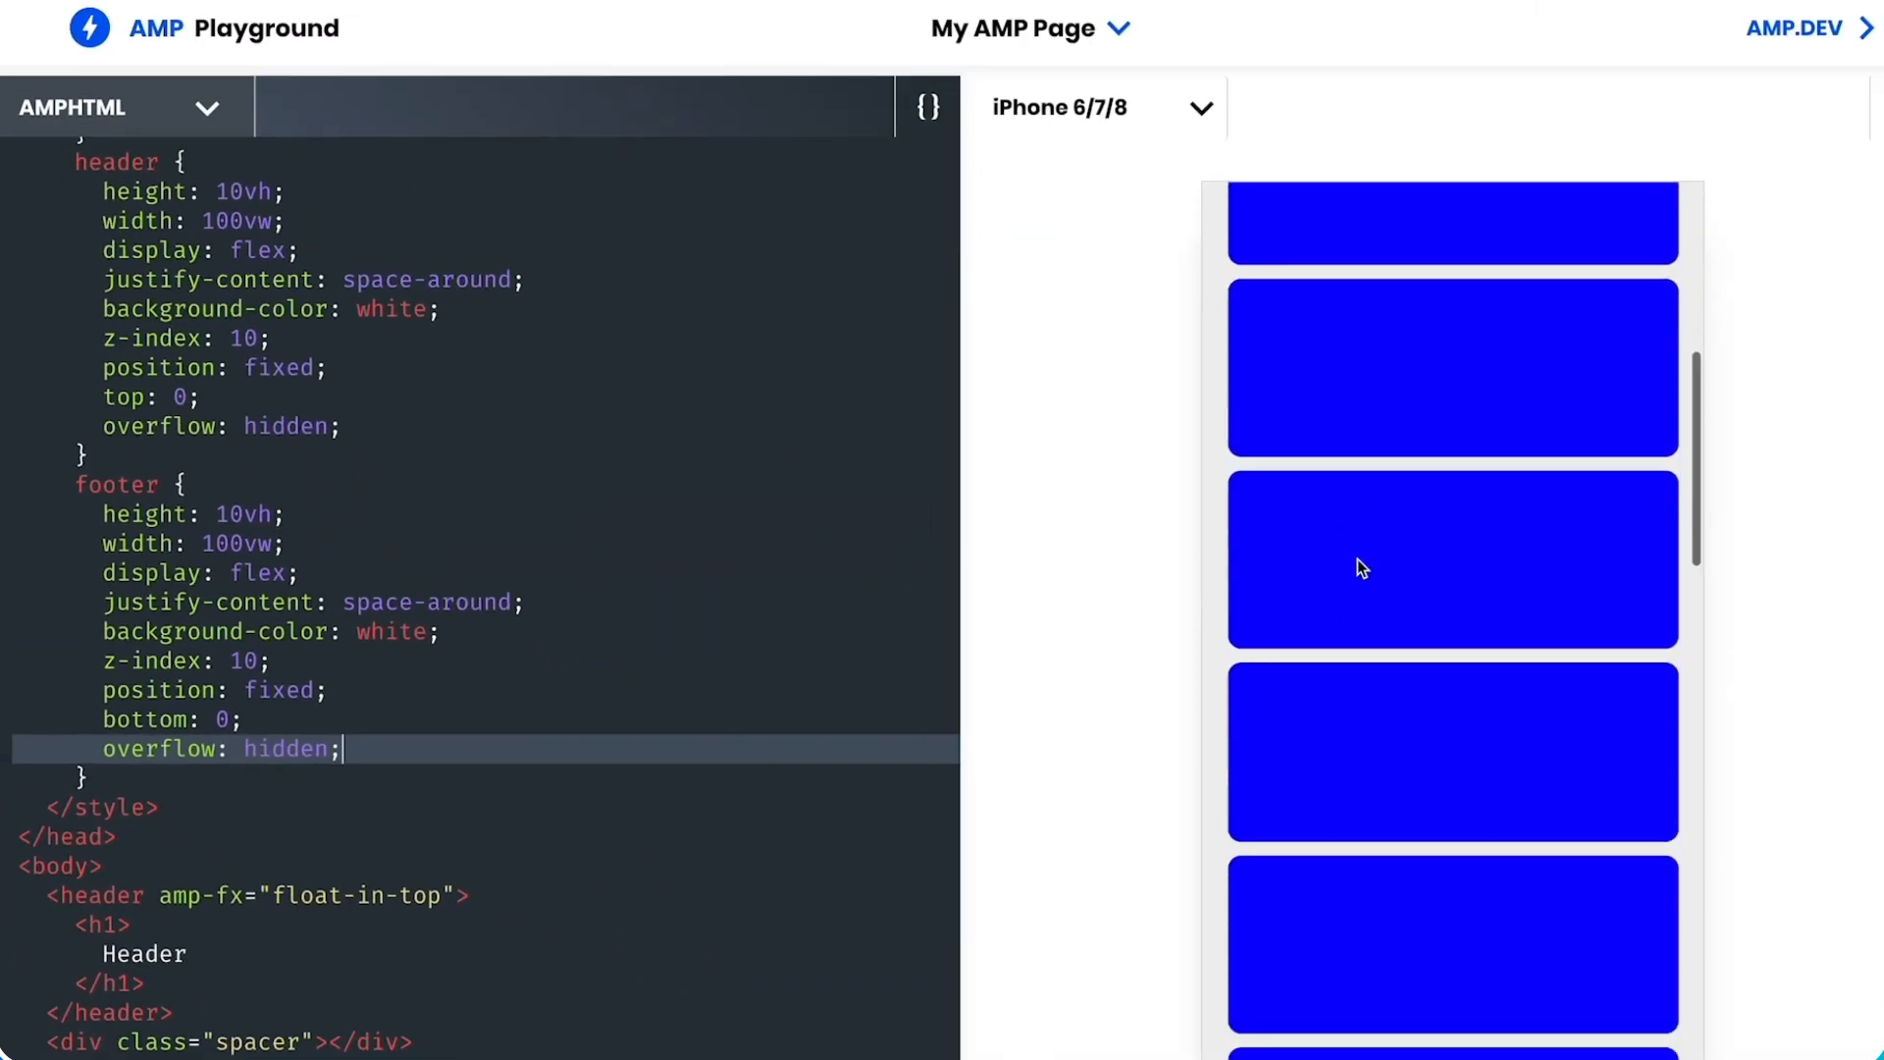
scroll(up, 3)
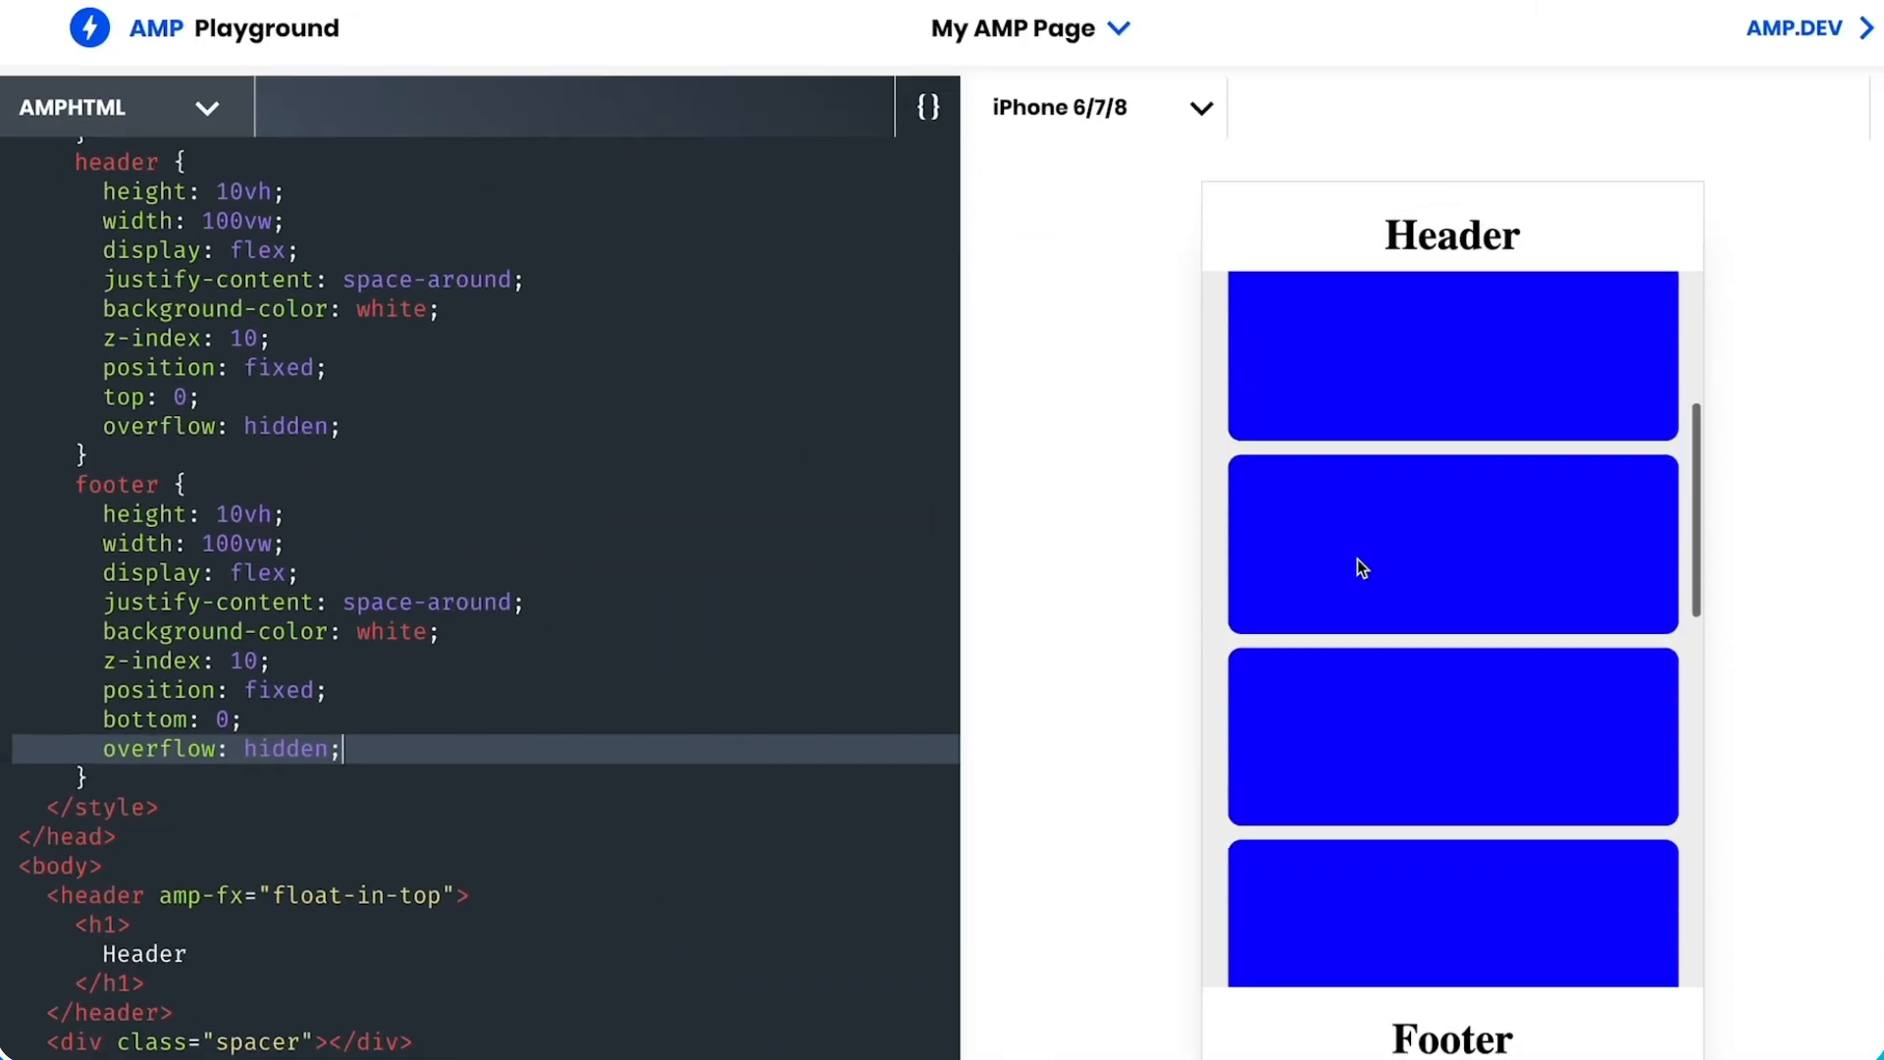